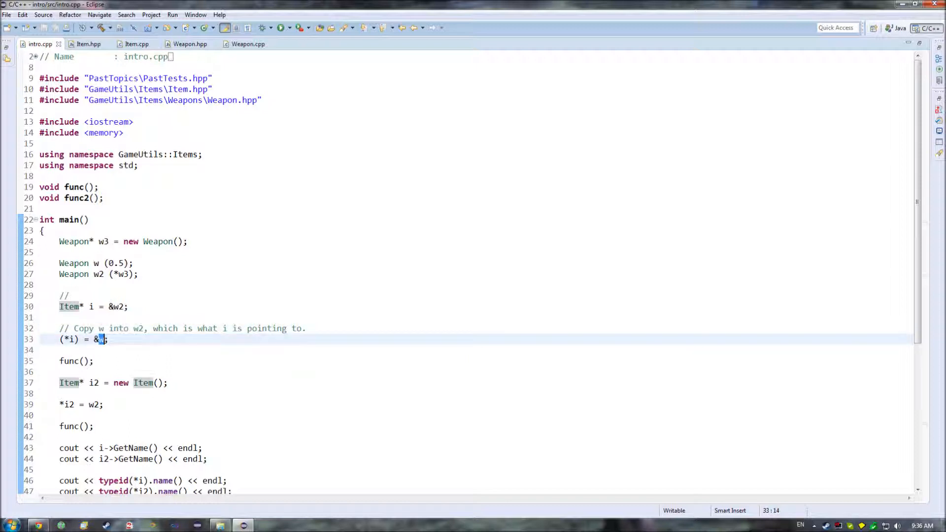
# Review the w, w2 and w3 declarations alongside the Weapon class header
pyautogui.click(79, 306)
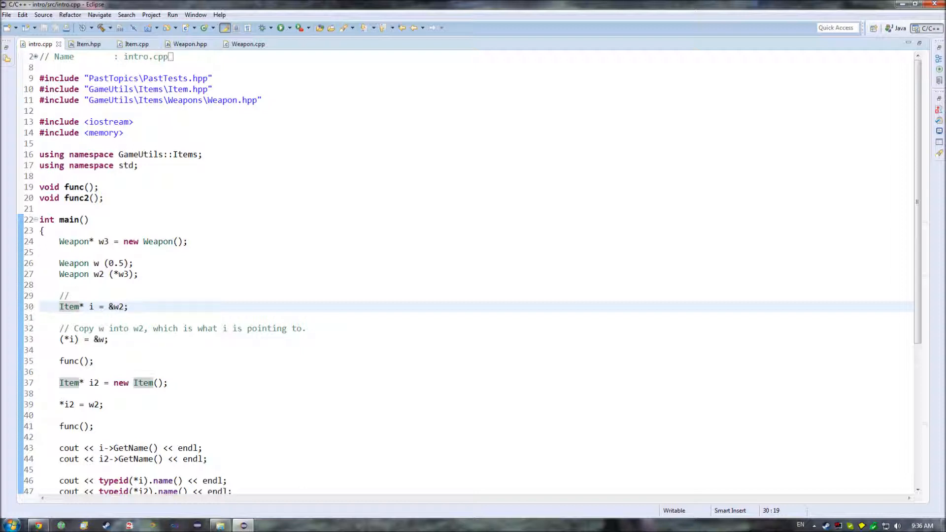
pyautogui.moveTo(119, 307)
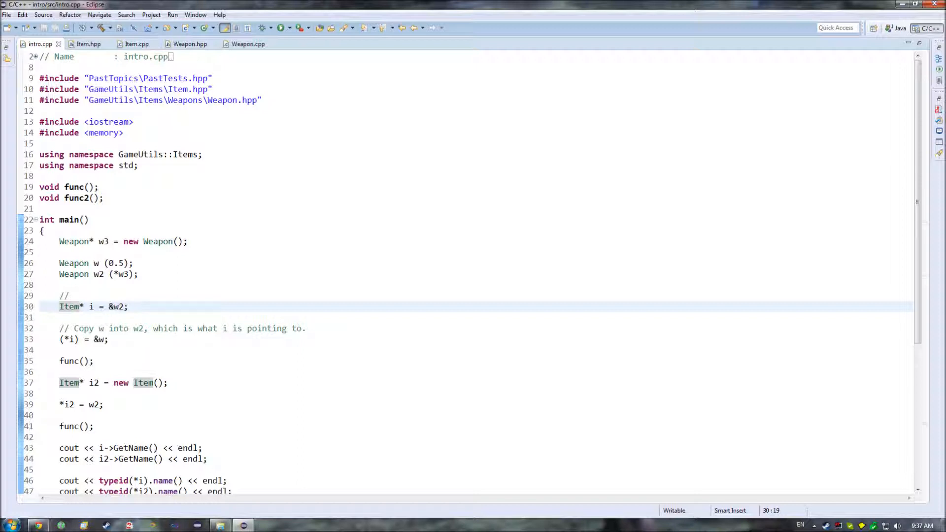
pyautogui.click(189, 43)
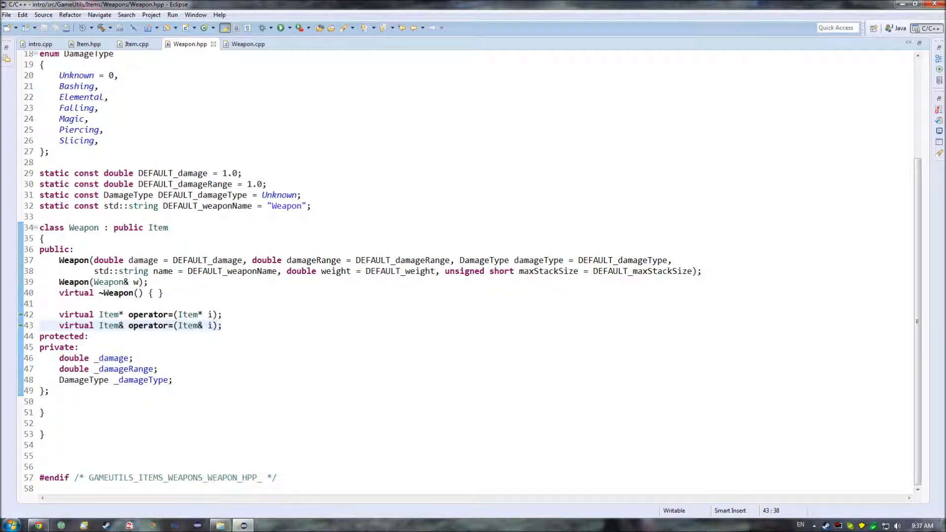
pyautogui.click(40, 43)
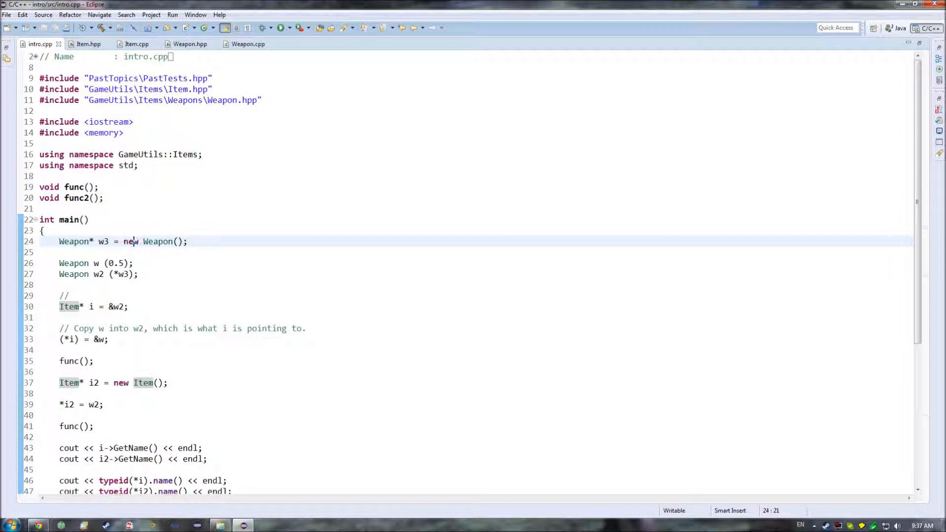
pyautogui.doubleClick(129, 241)
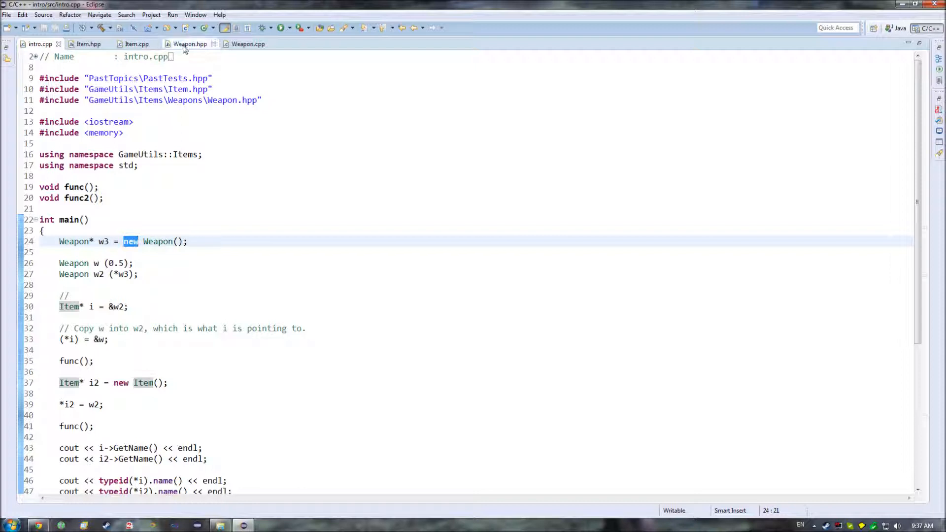
pyautogui.click(190, 43)
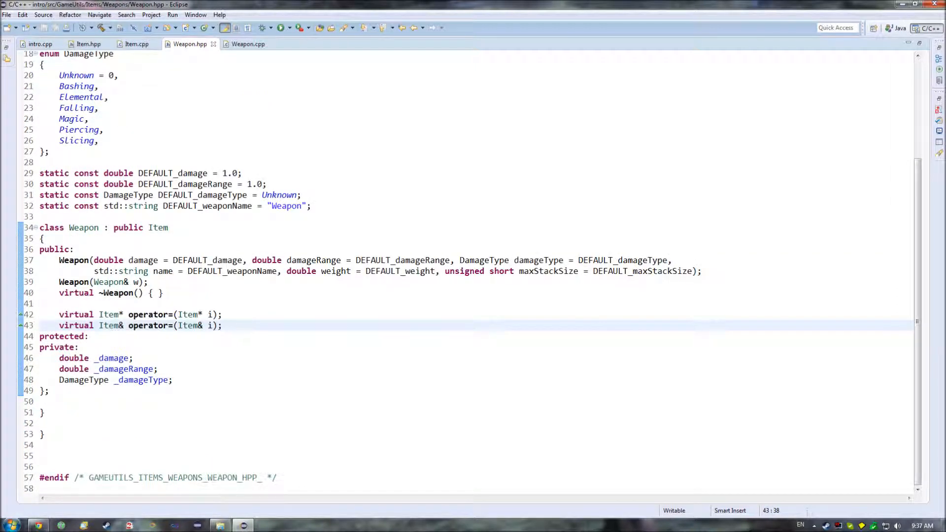
pyautogui.click(40, 44)
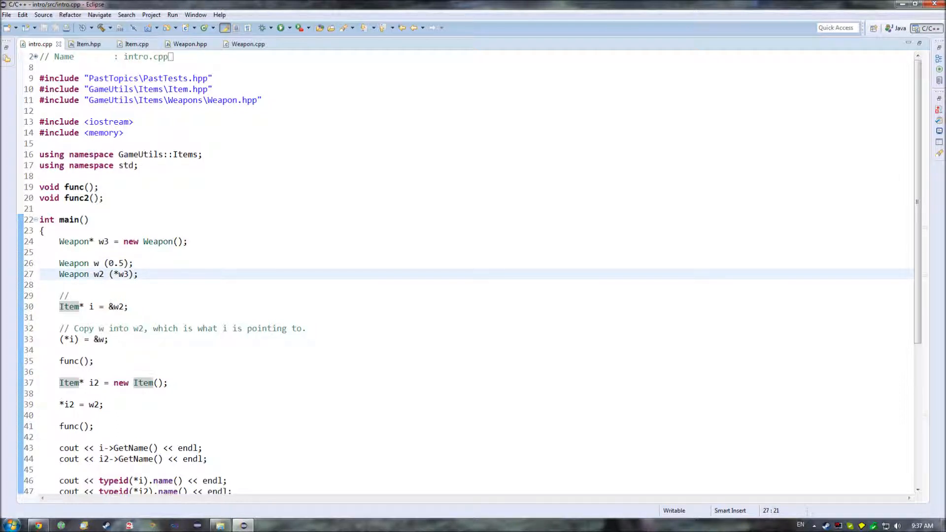
pyautogui.click(135, 263)
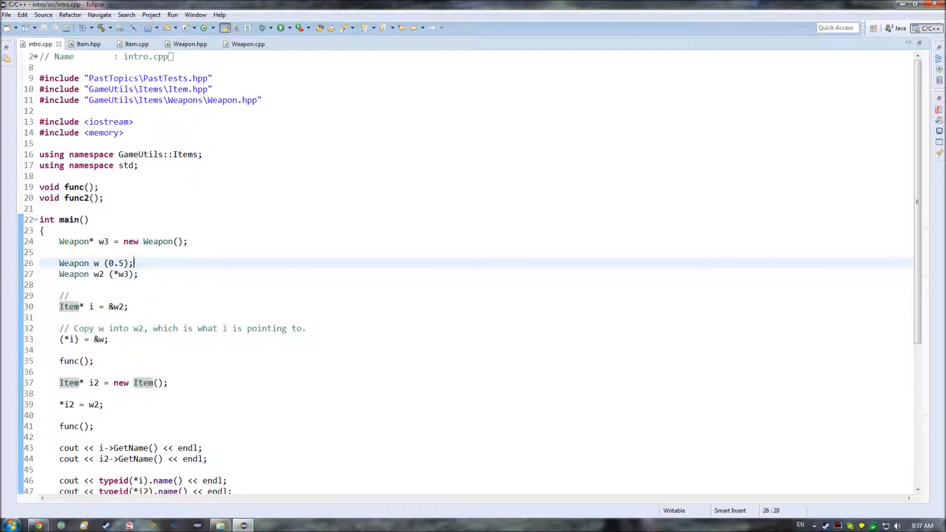
pyautogui.click(138, 274)
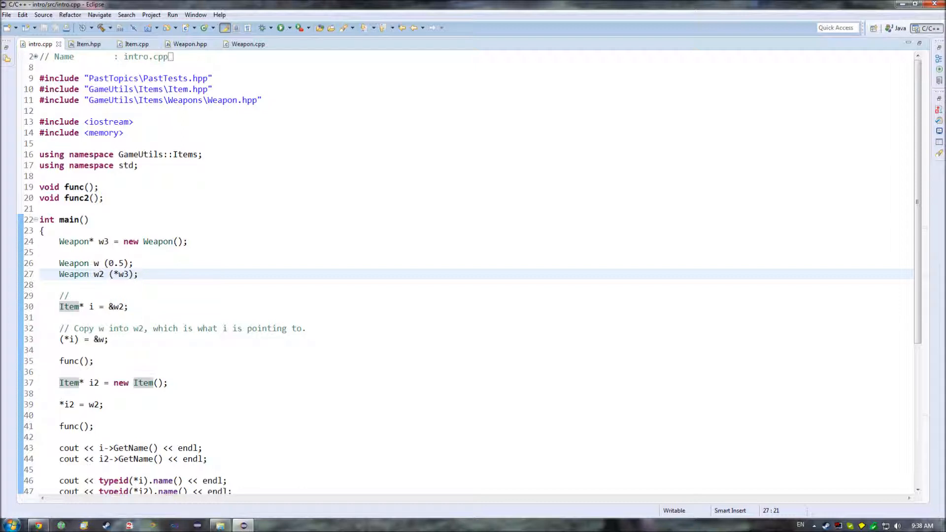
pyautogui.click(139, 274)
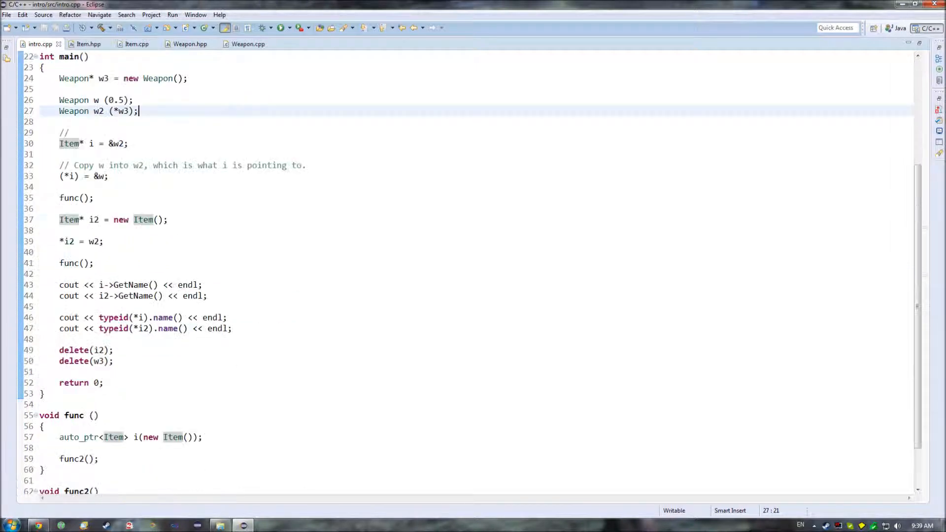
# Duplicate the second typeid output line and change it to print typeid(Weapon)
pyautogui.doubleClick(113, 328)
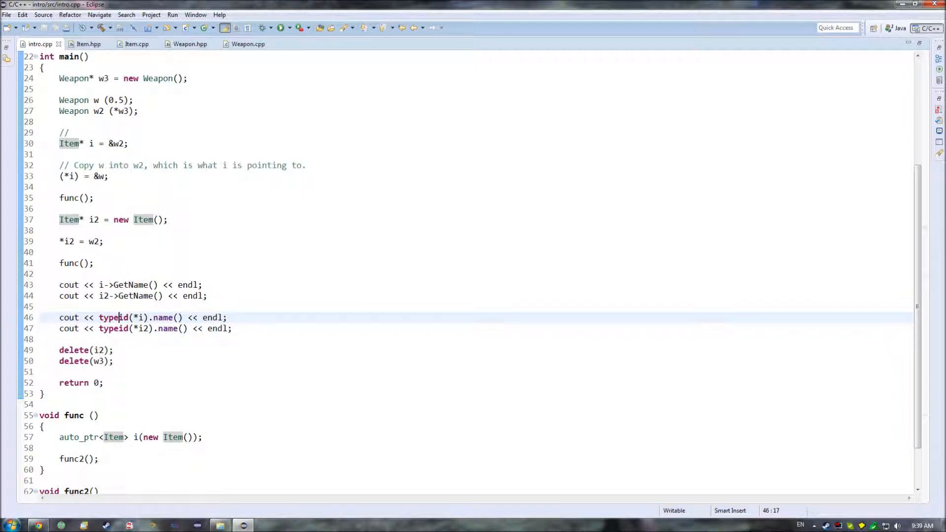
pyautogui.doubleClick(113, 317)
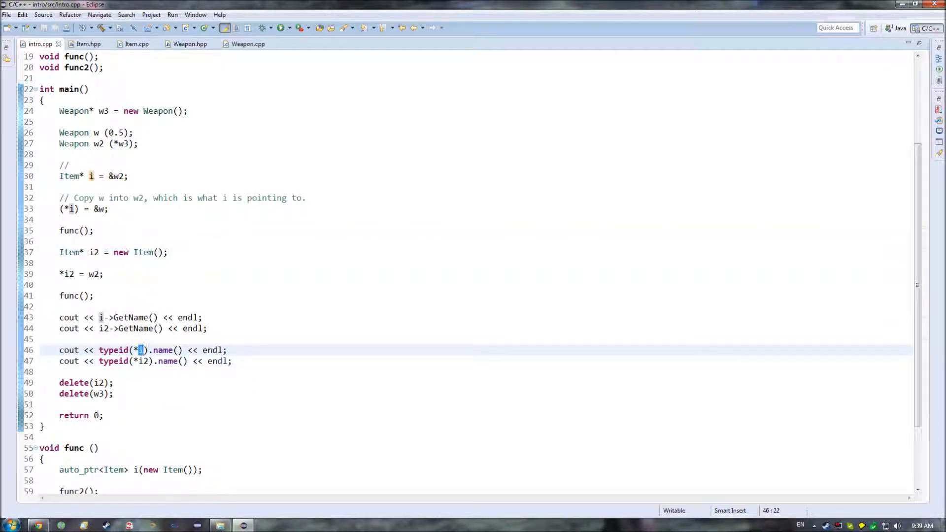
pyautogui.click(232, 361)
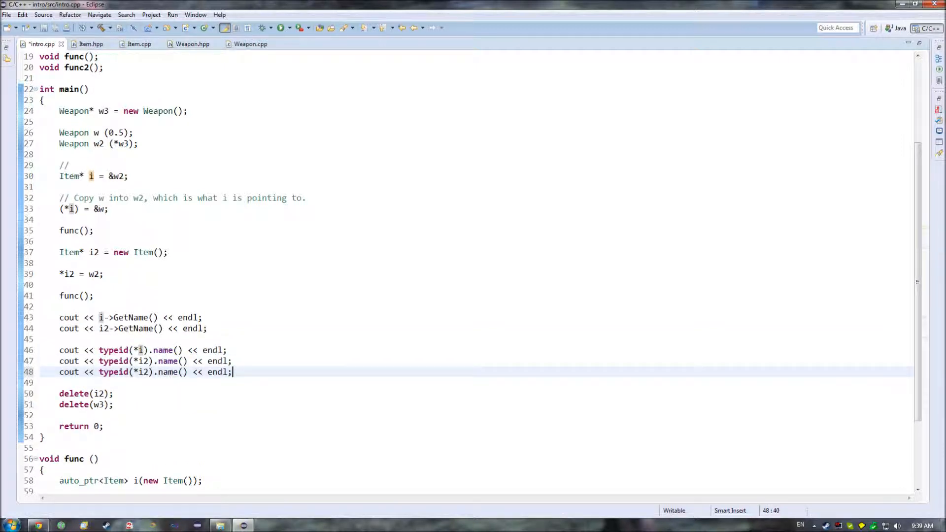
pyautogui.press('BackSpace')
pyautogui.write('Wea')
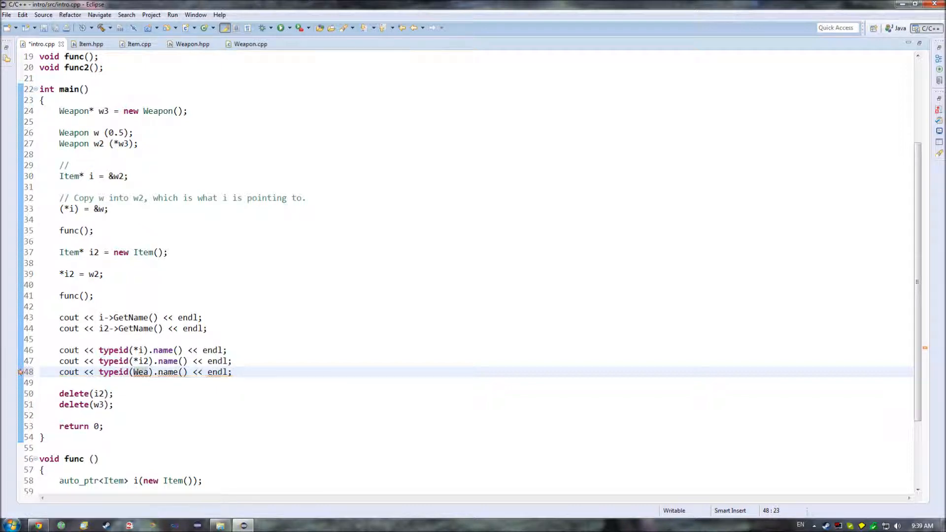
pyautogui.write('pon')
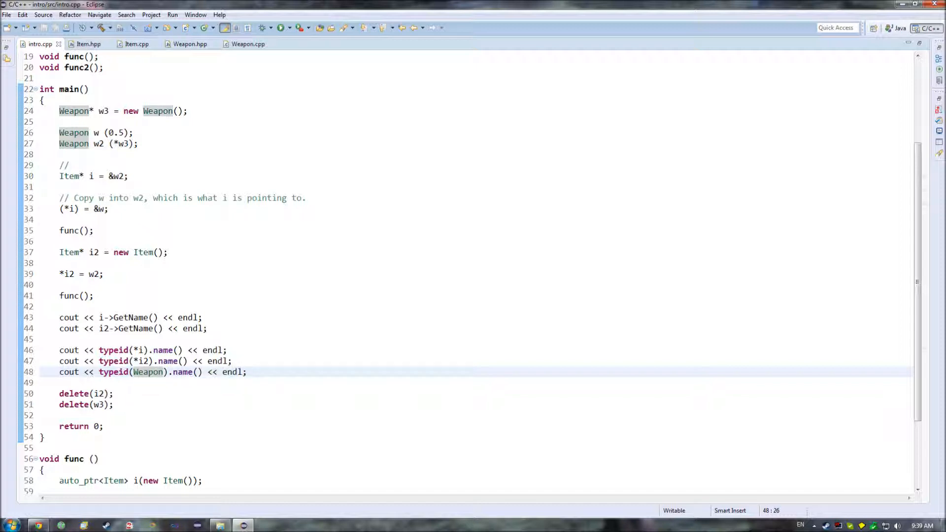
# Select and delete name on the typeid(Weapon) line, leaving typeid(Weapon). before endl
pyautogui.click(137, 350)
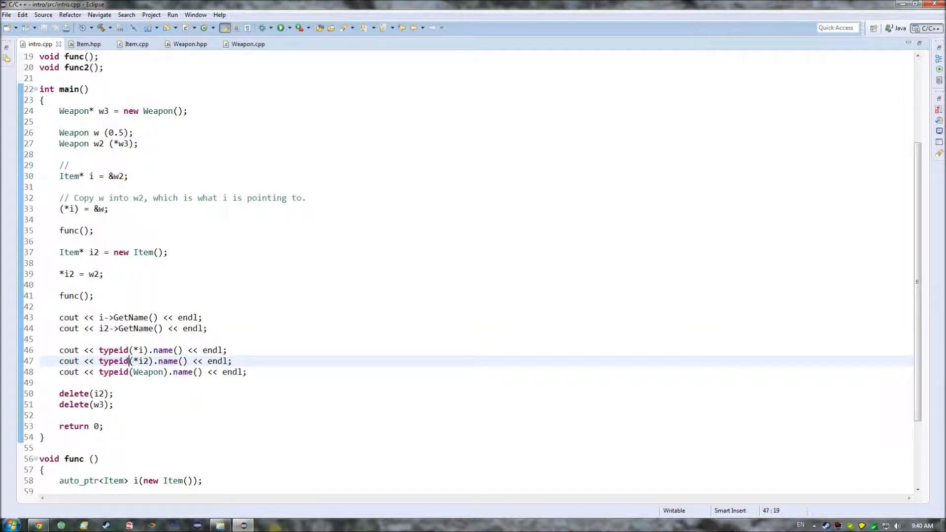
pyautogui.doubleClick(139, 350)
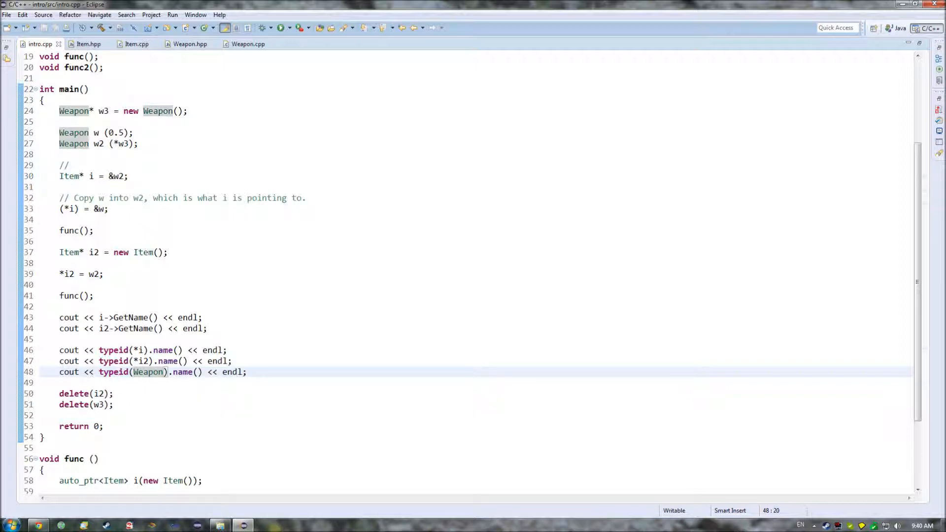
pyautogui.click(149, 361)
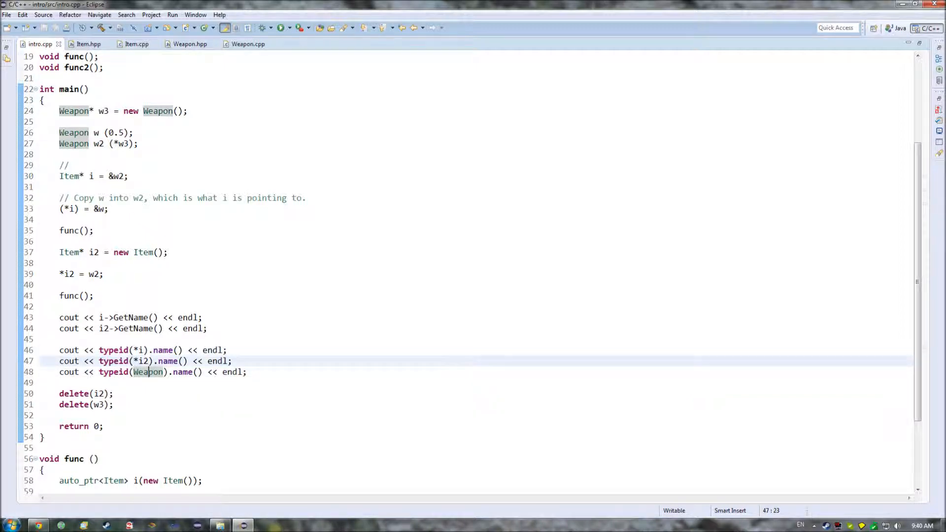
pyautogui.doubleClick(180, 372)
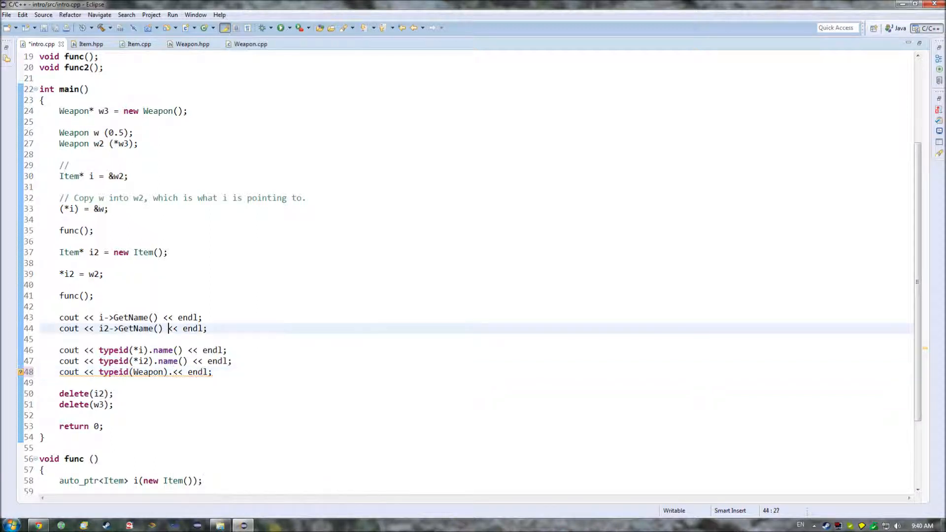
pyautogui.scroll(-3)
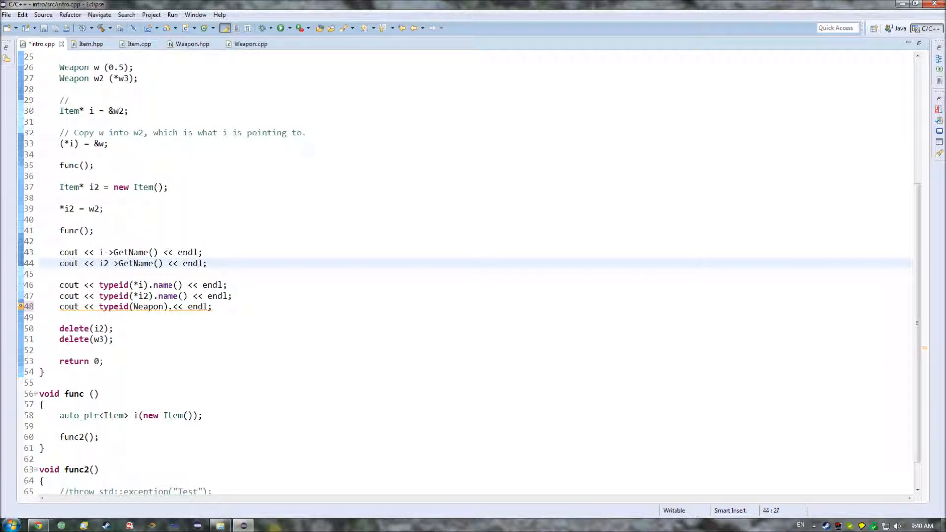
pyautogui.doubleClick(71, 187)
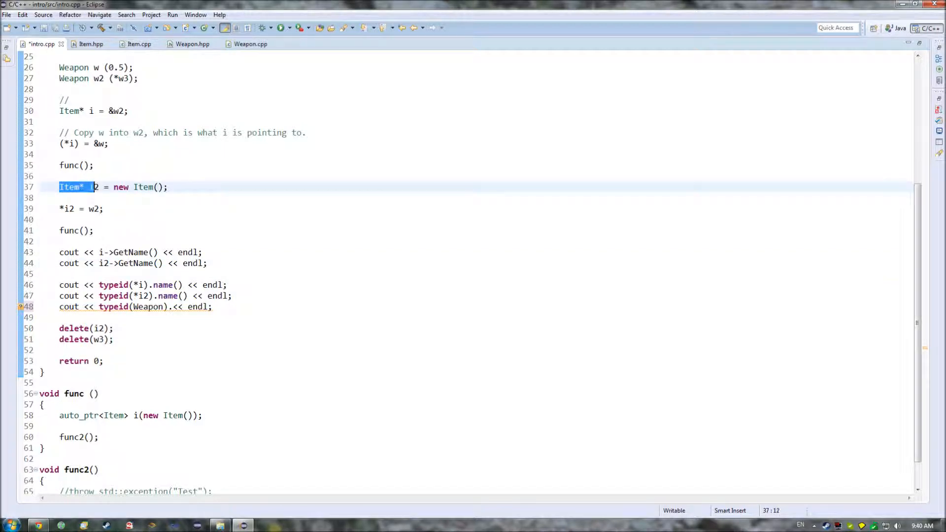
pyautogui.write('Item* i')
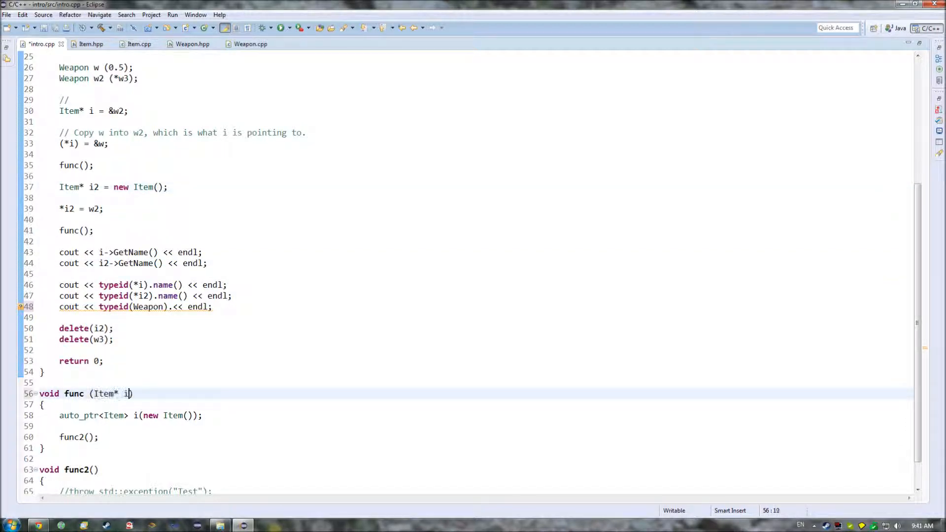
pyautogui.write(', Item* i')
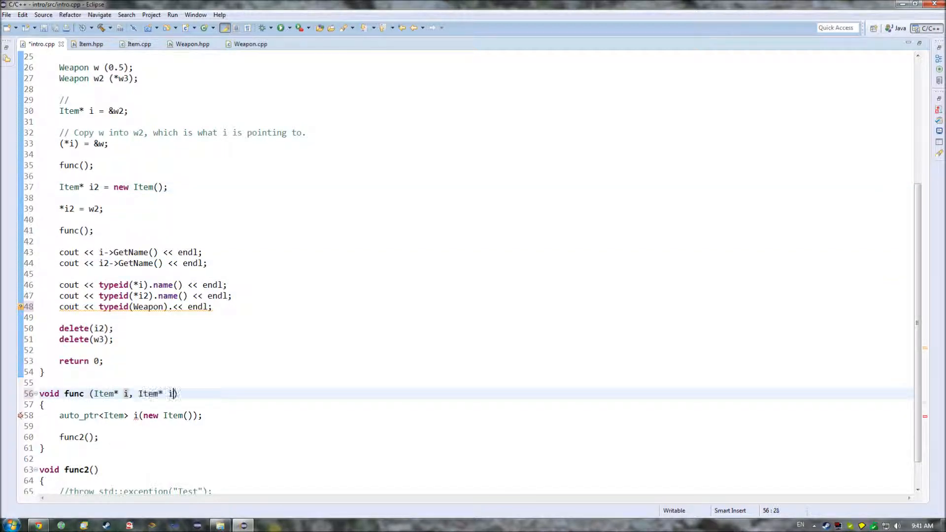
pyautogui.write('2')
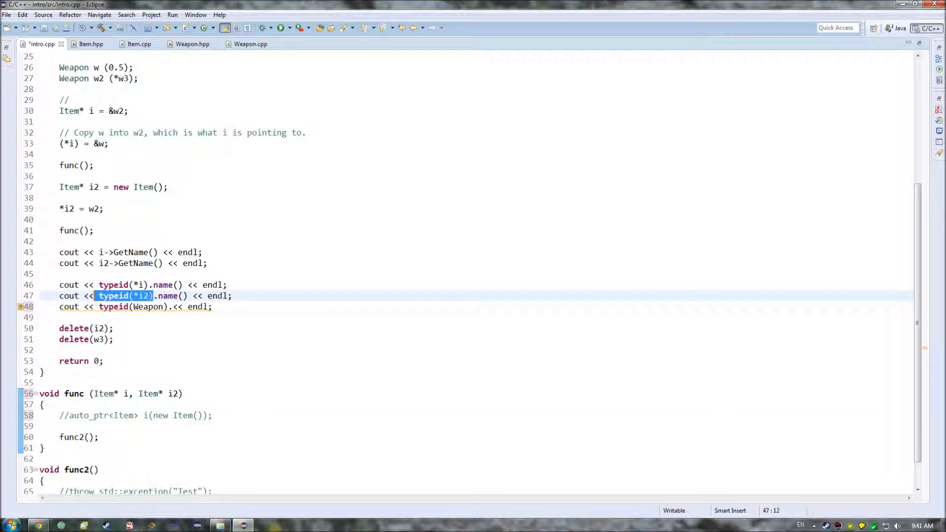
pyautogui.click(72, 426)
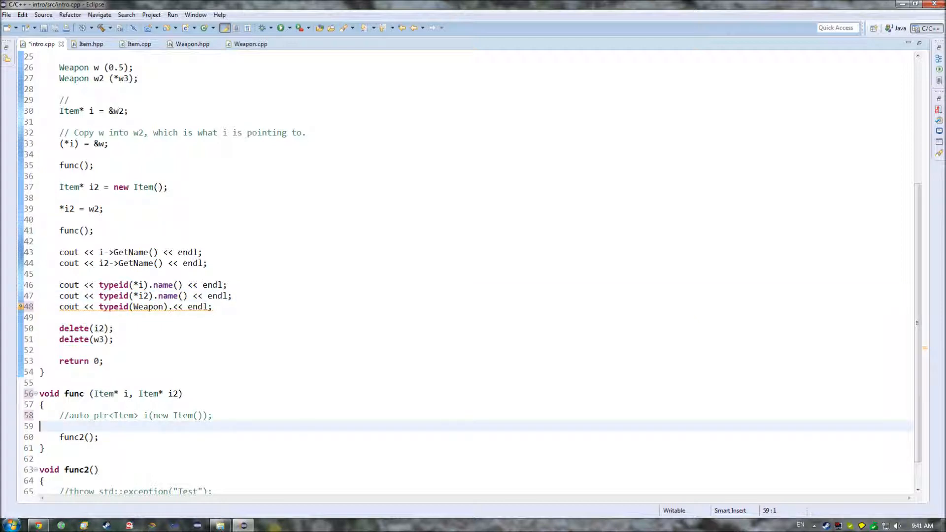
pyautogui.write('typeid(*i2)')
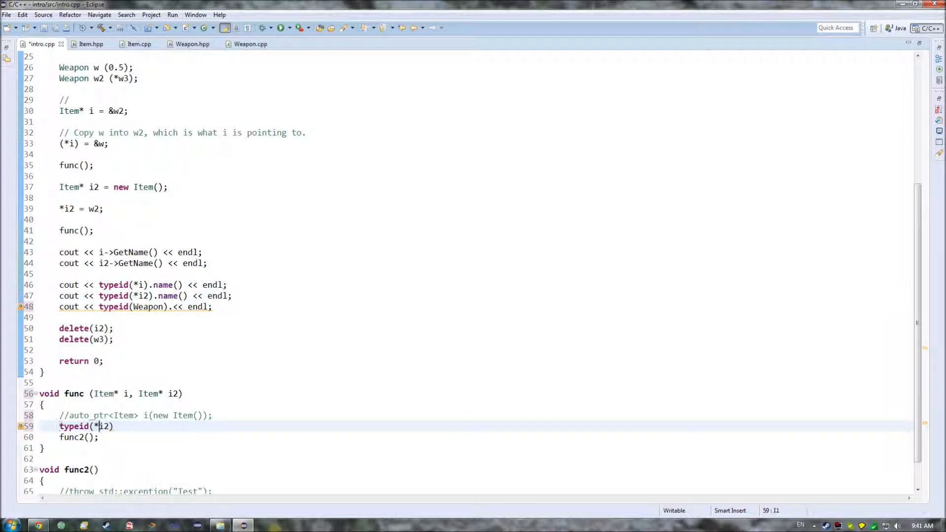
pyautogui.write('typeid(*i2)')
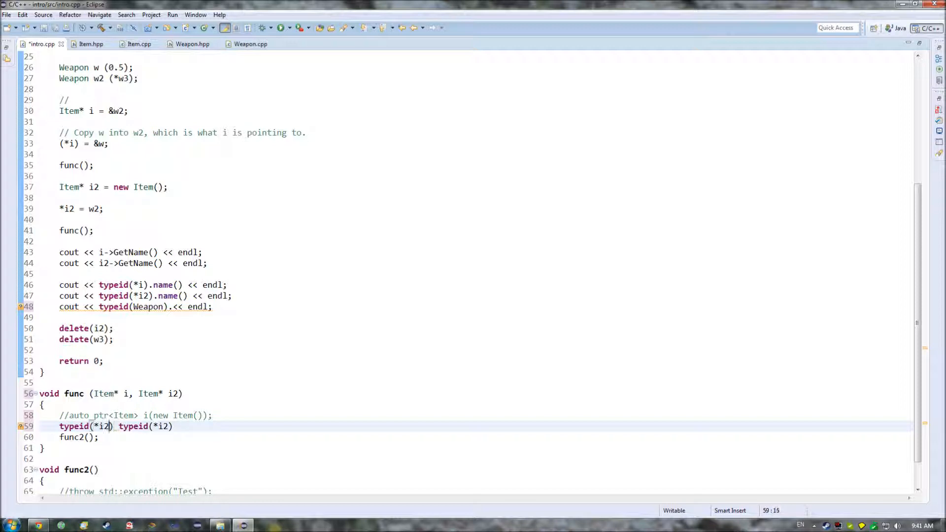
pyautogui.write('==')
pyautogui.click(79, 436)
pyautogui.write('//')
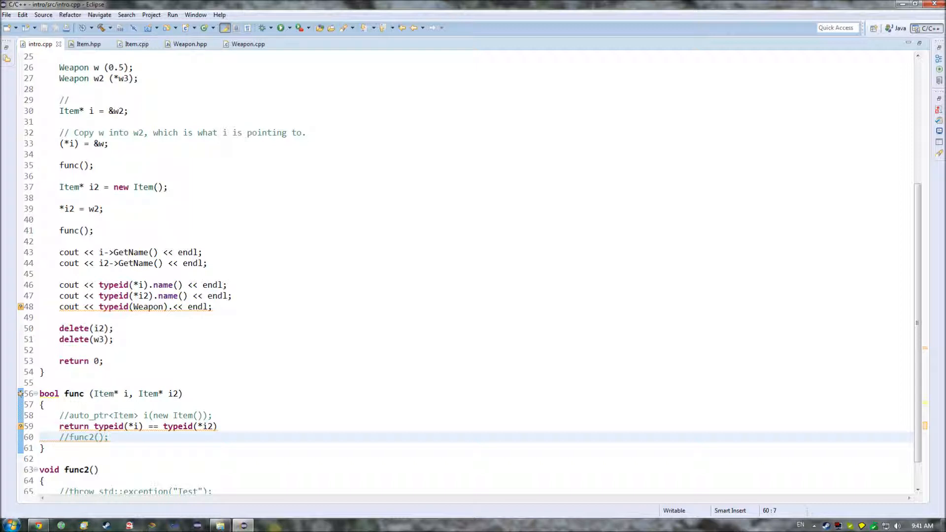
pyautogui.click(99, 394)
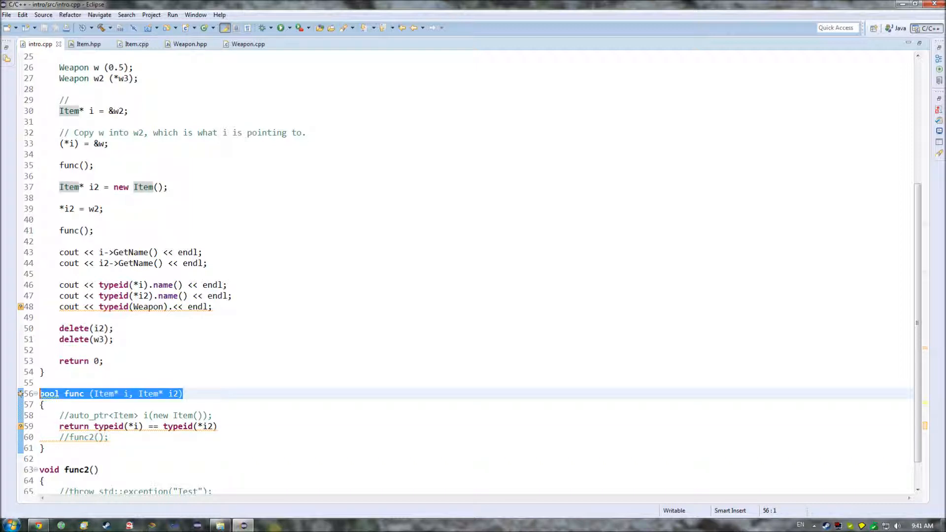
pyautogui.scroll(-3)
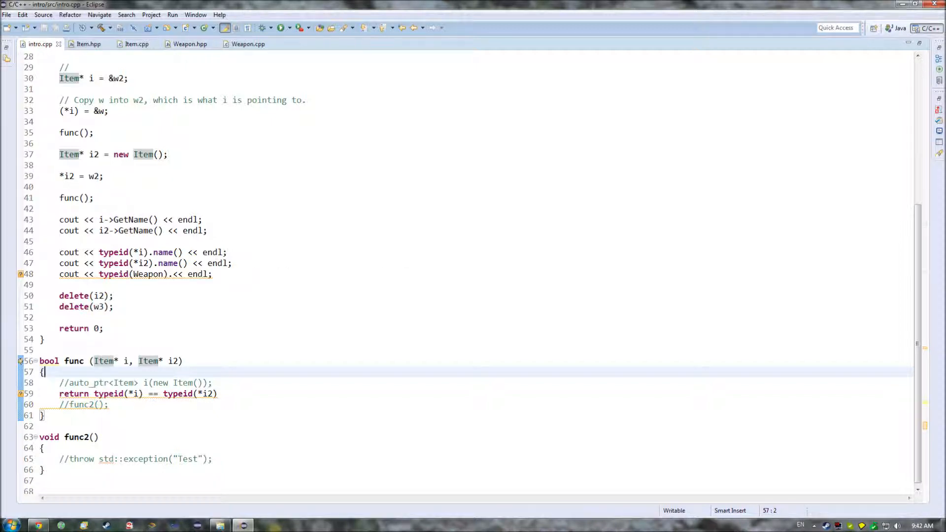
pyautogui.moveTo(189, 263); pyautogui.dragTo(79, 274)
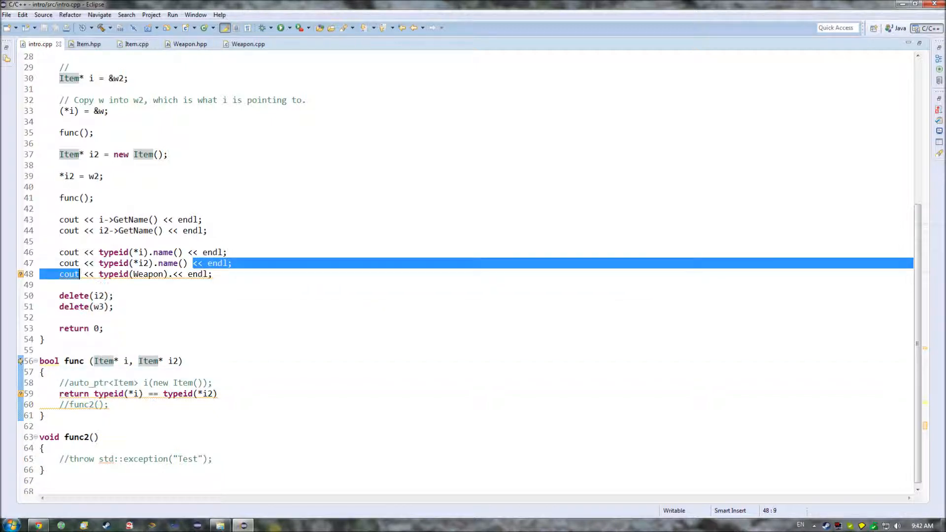
pyautogui.doubleClick(104, 361)
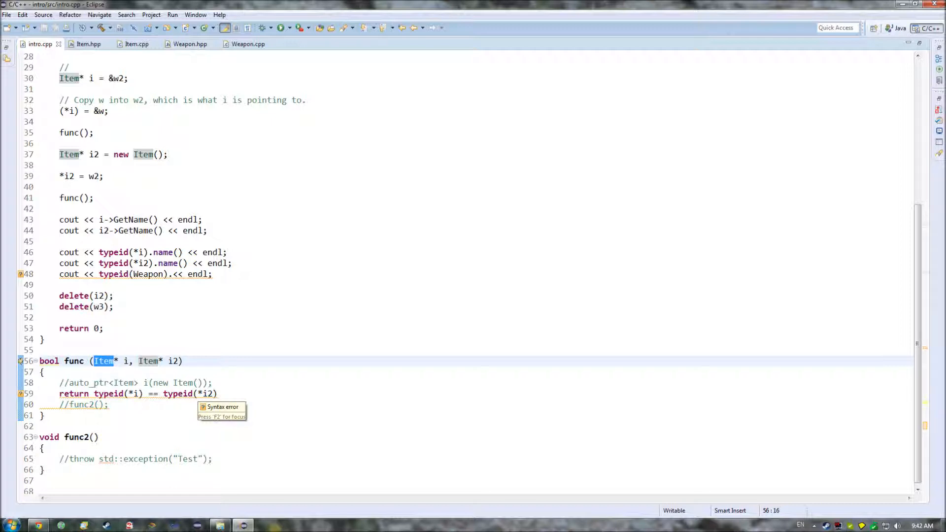
# Browse content assist after typeid(Weapon)., then view the Weapon.hpp header
pyautogui.click(174, 274)
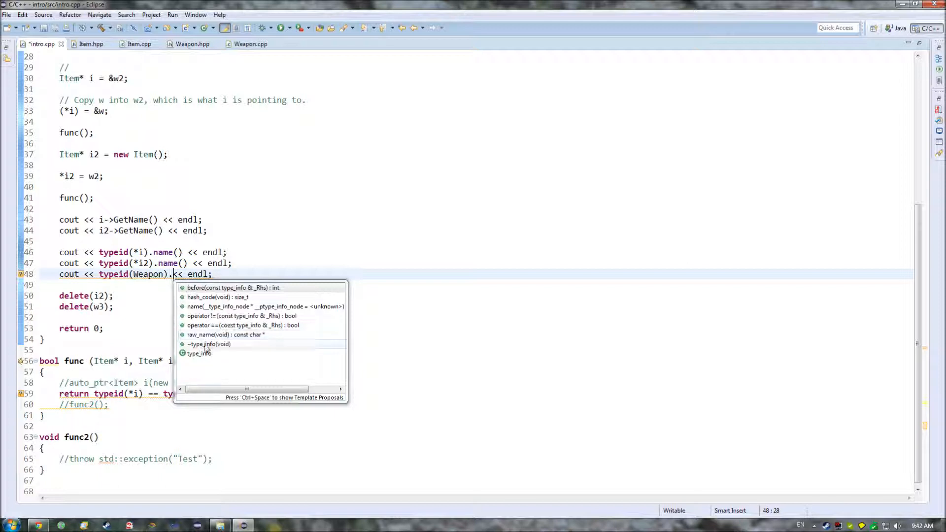
pyautogui.moveTo(200, 354)
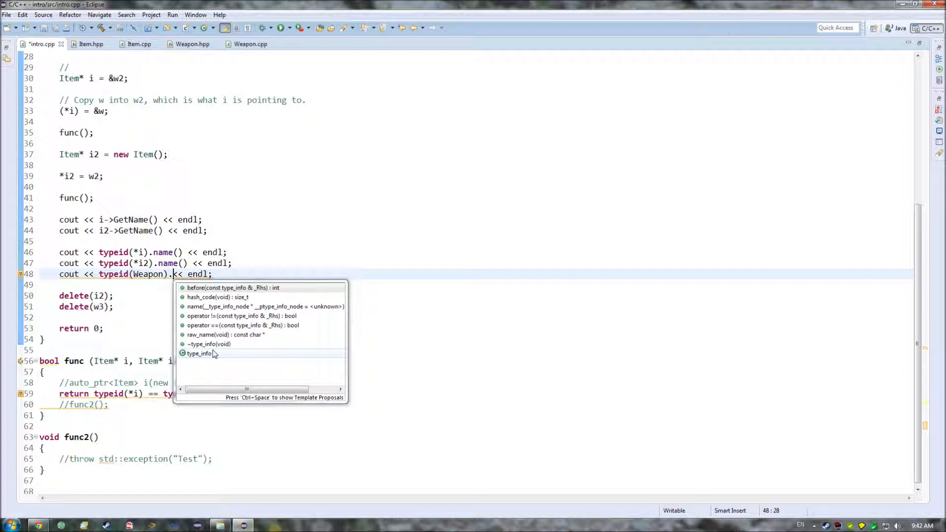
pyautogui.moveTo(212, 357)
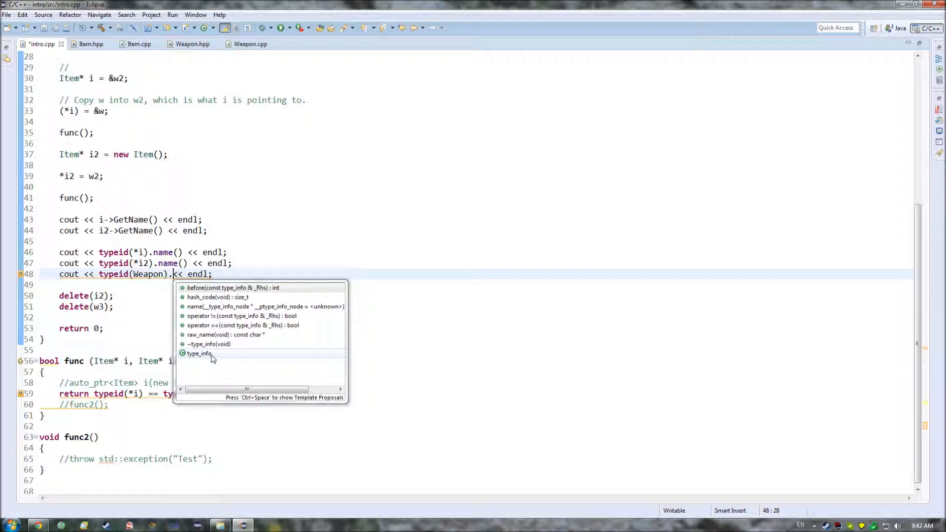
pyautogui.moveTo(200, 353)
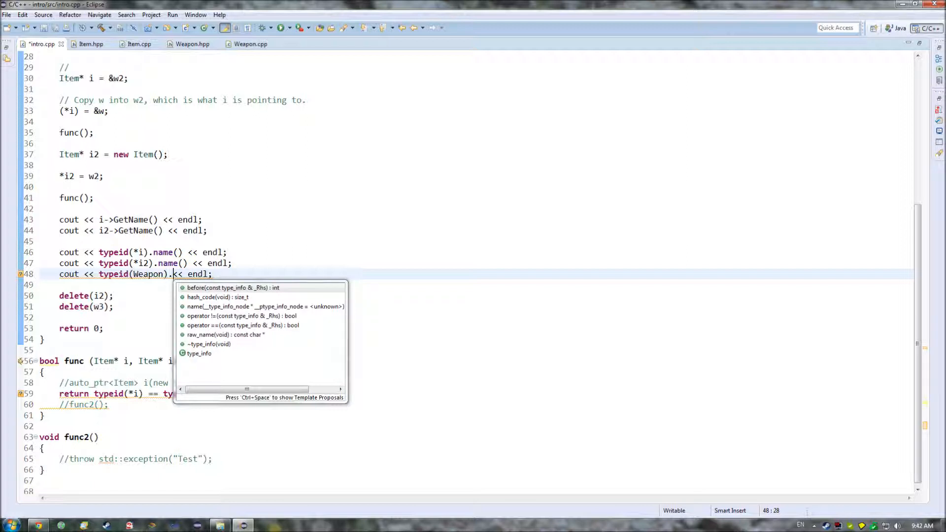
pyautogui.moveTo(239, 352)
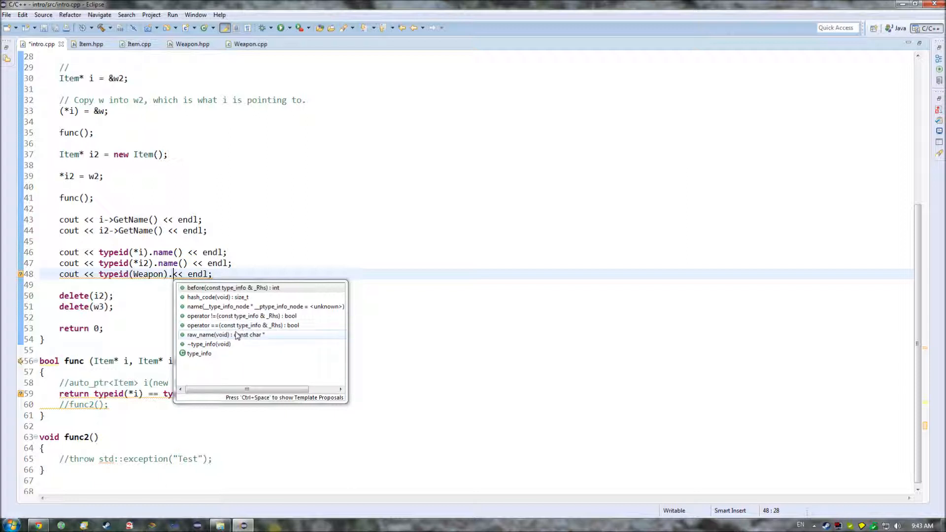
pyautogui.moveTo(234, 337)
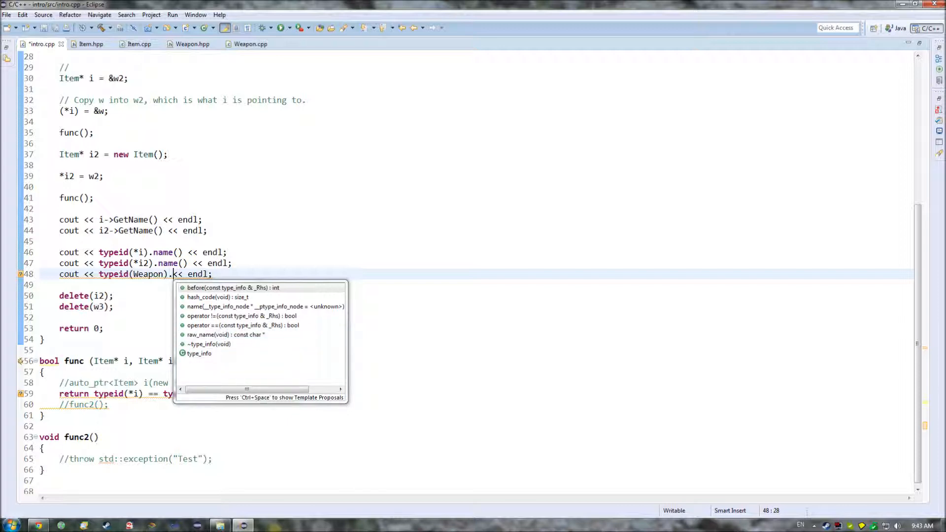
pyautogui.click(193, 43)
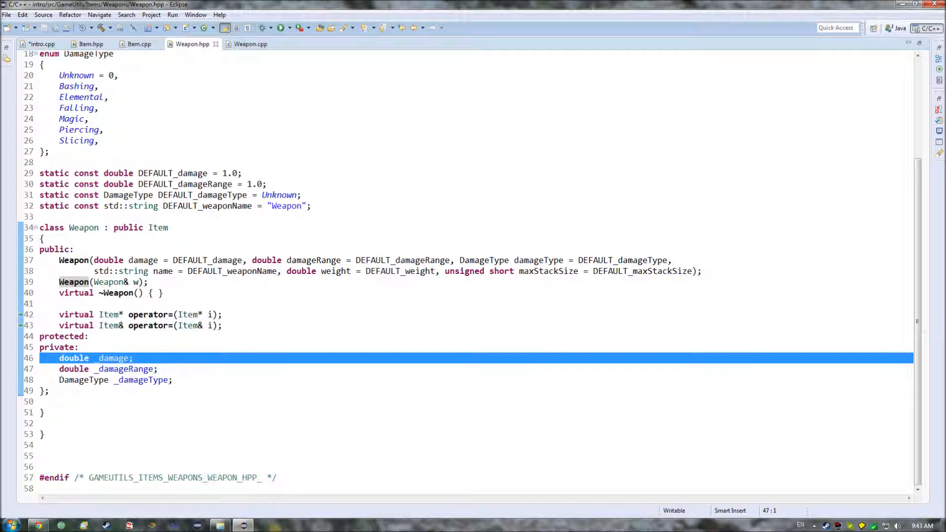
# Select the _damage member in Weapon.hpp and return to intro.cpp
pyautogui.click(79, 347)
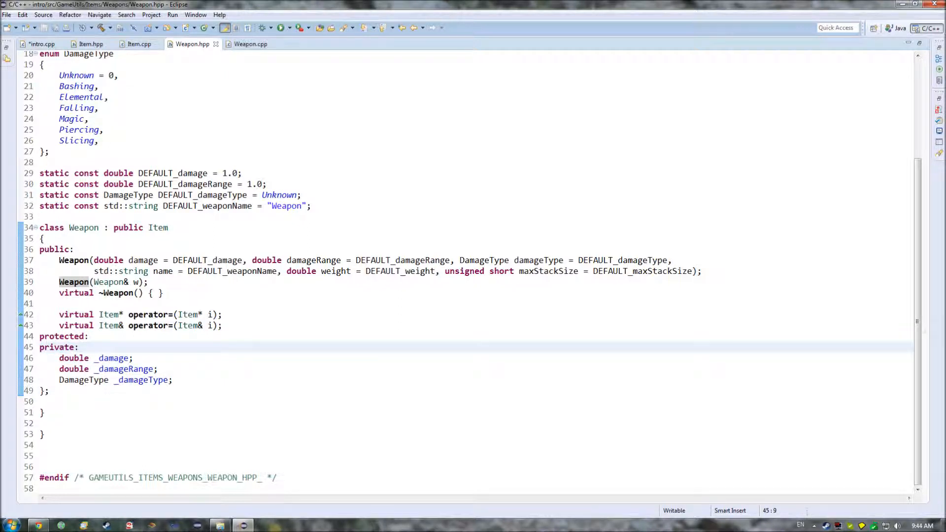
pyautogui.doubleClick(111, 358)
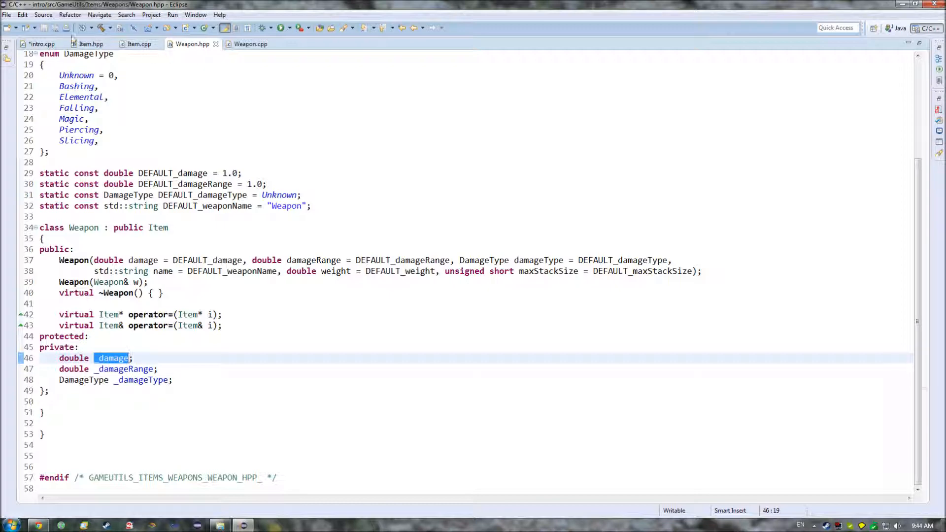
pyautogui.click(43, 44)
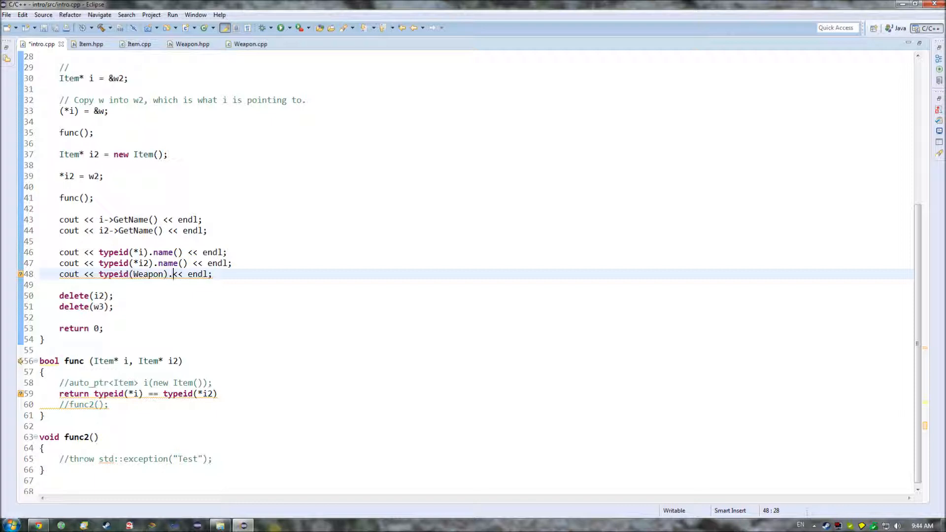
# Undo func to its auto_ptr version, restore typeid(Weapon).name(), save, and show the console
pyautogui.press('BackSpace')
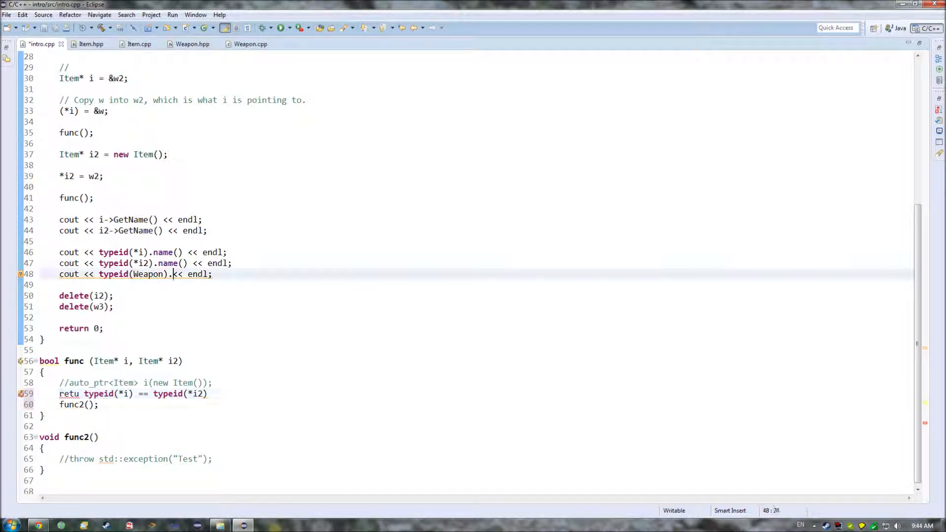
pyautogui.write('.name()')
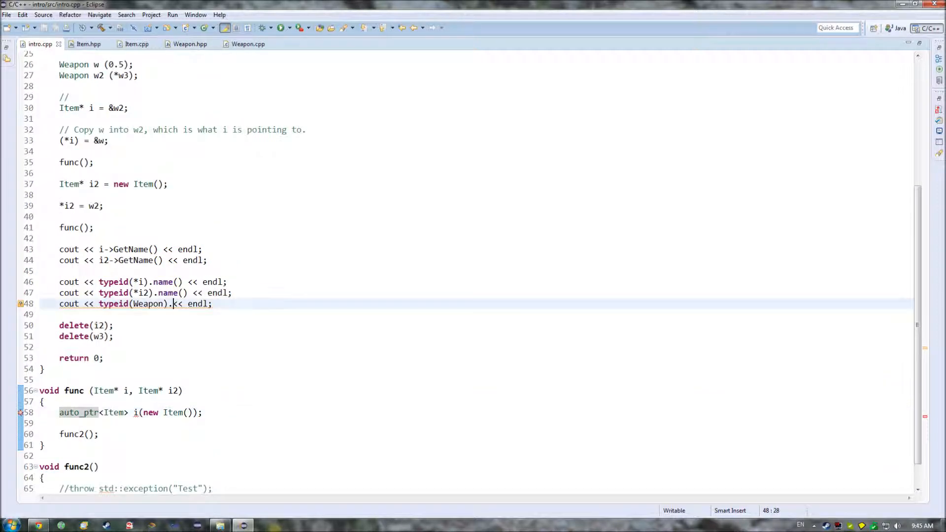
pyautogui.write('name')
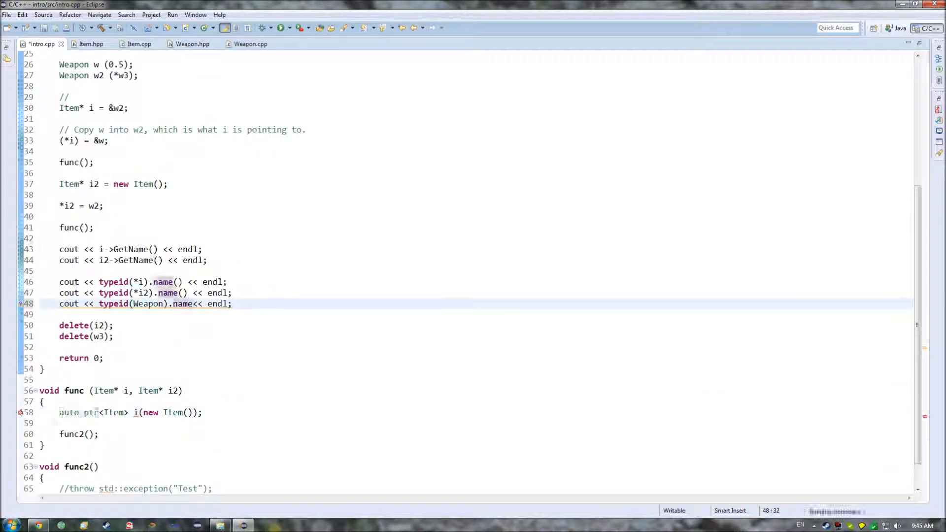
pyautogui.write('()')
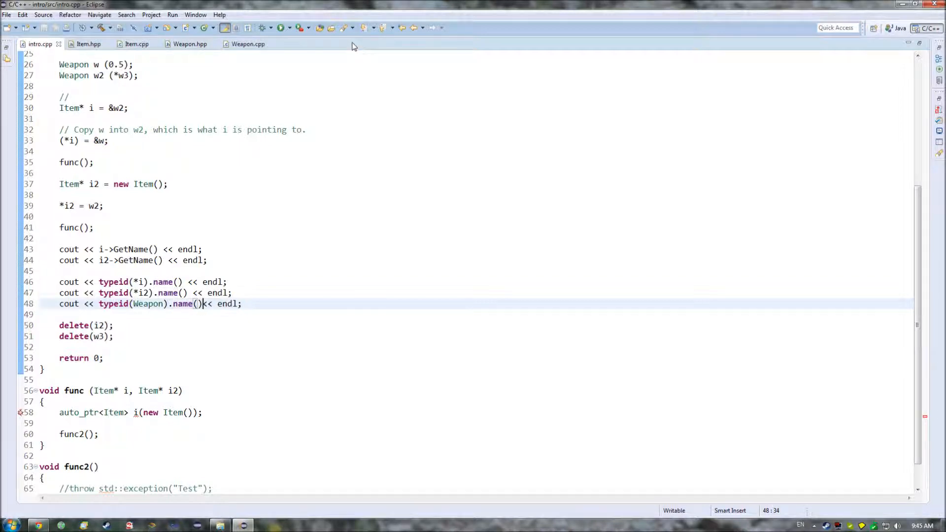
pyautogui.click(280, 27)
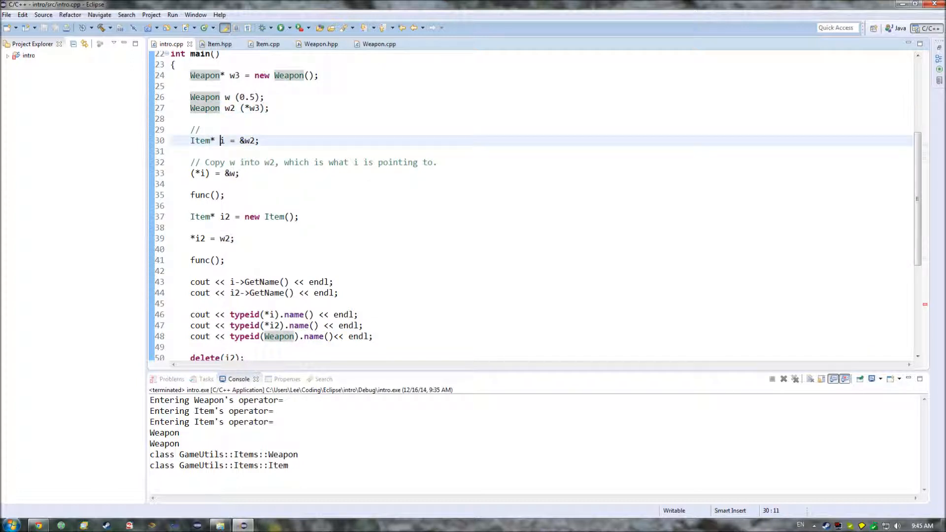
# Delete the 0.5 argument from Weapon w (0.5) and bring up Weapon.hpp
pyautogui.click(205, 173)
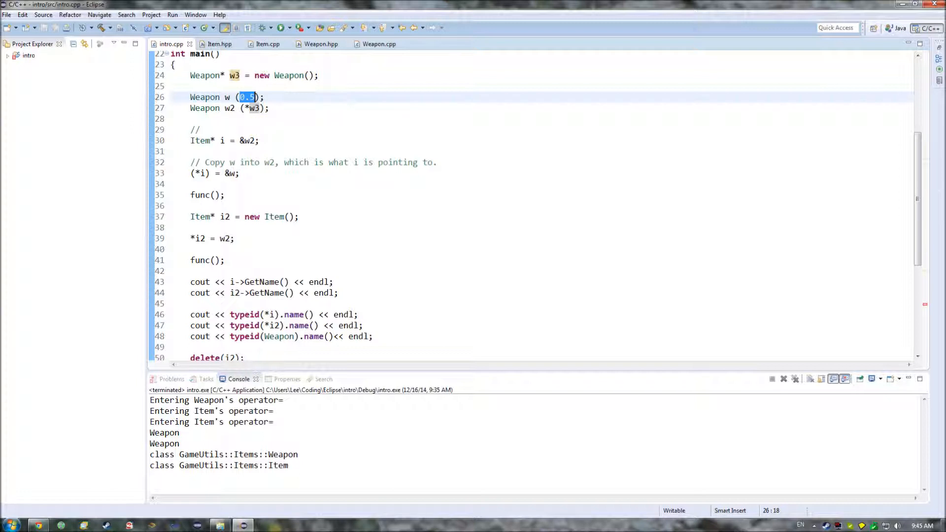
pyautogui.press('Delete')
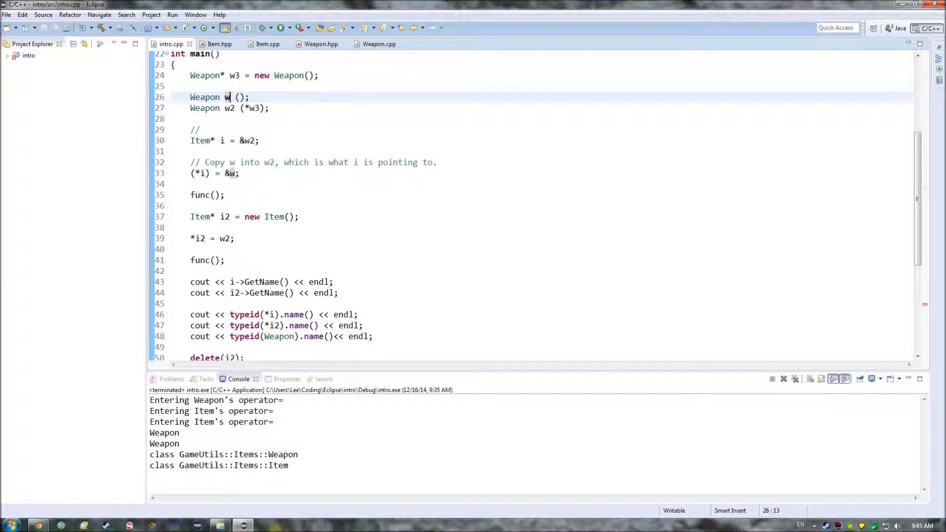
pyautogui.write('0.5')
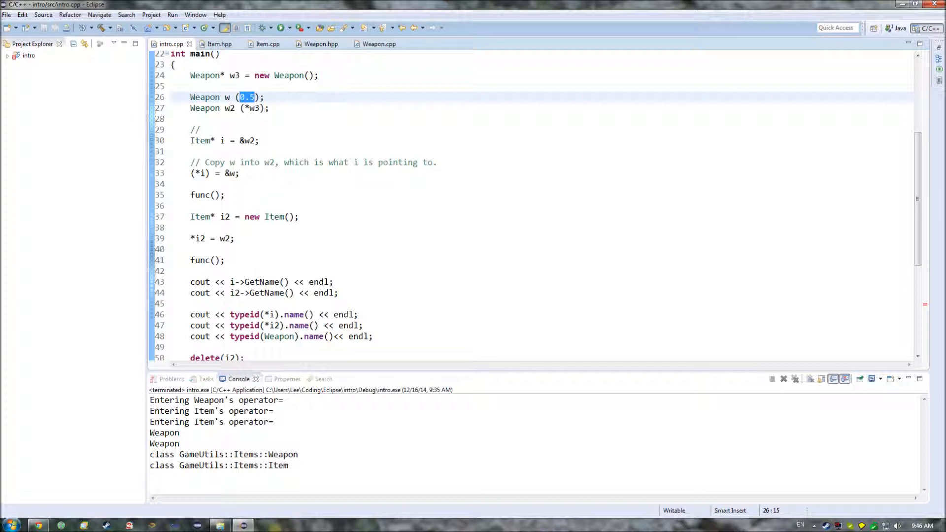
pyautogui.press('Delete')
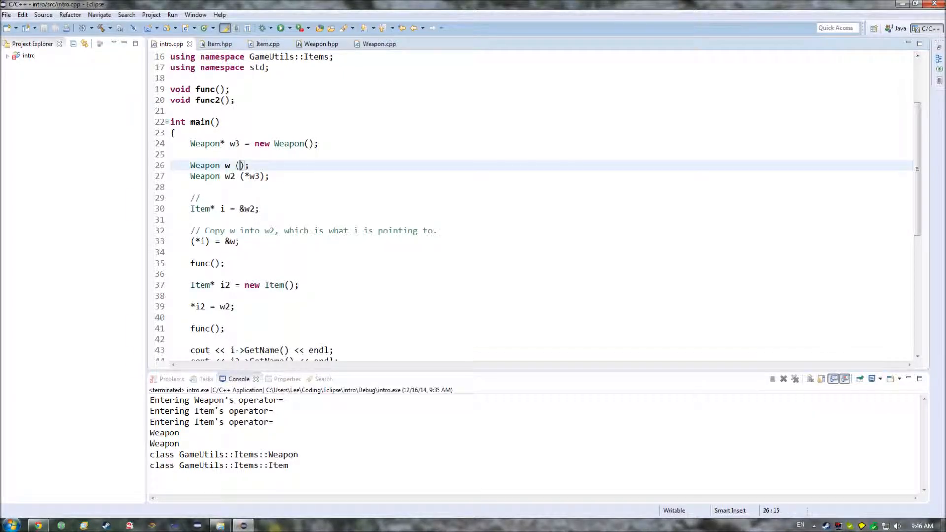
pyautogui.click(320, 44)
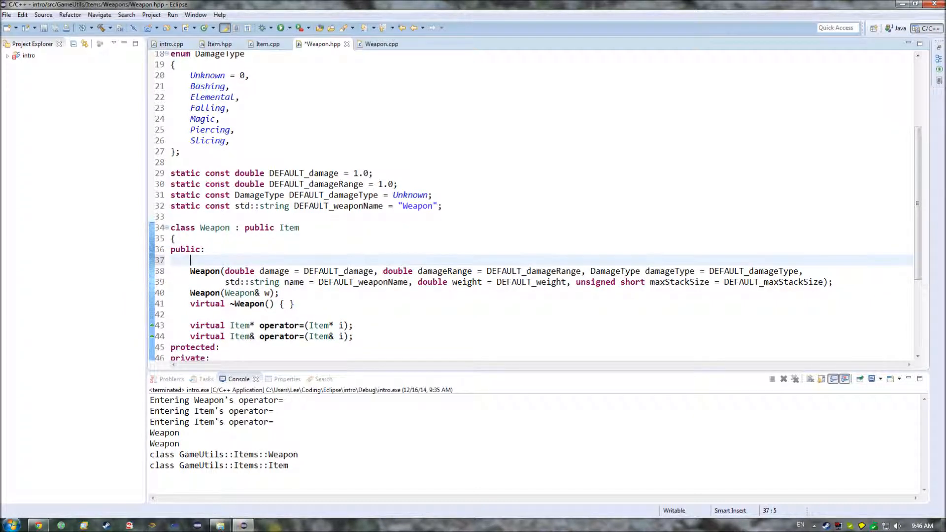
# Briefly add a Weapon(); declaration in Weapon.hpp, remove it, and return to intro.cpp
pyautogui.write('Weapon)()')
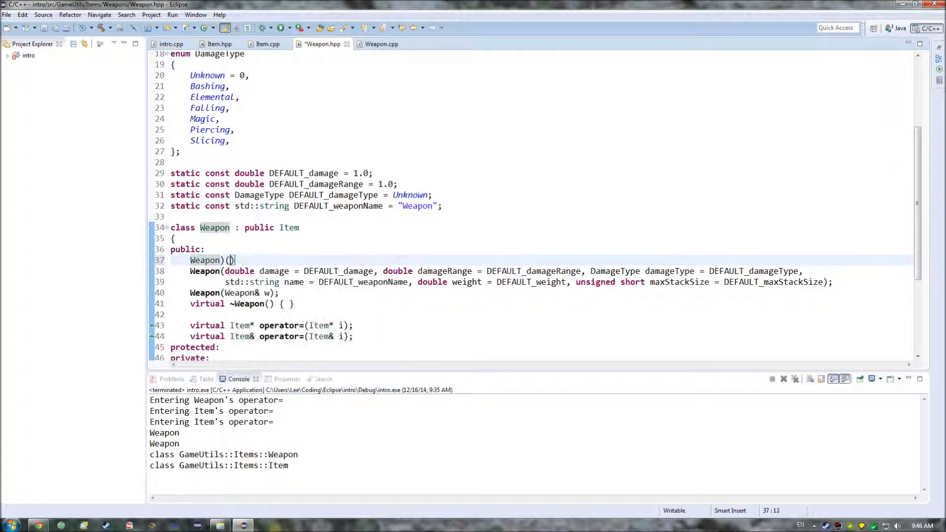
pyautogui.press('BackSpace')
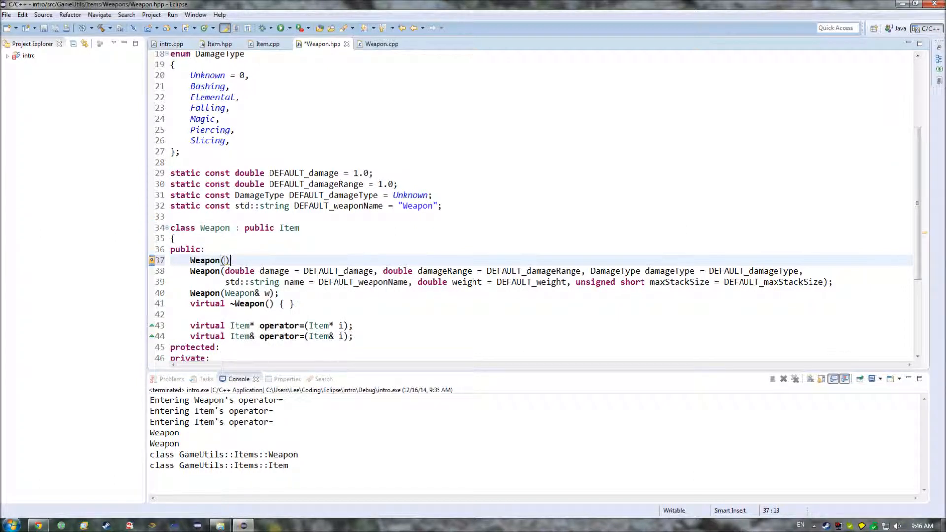
pyautogui.write(';')
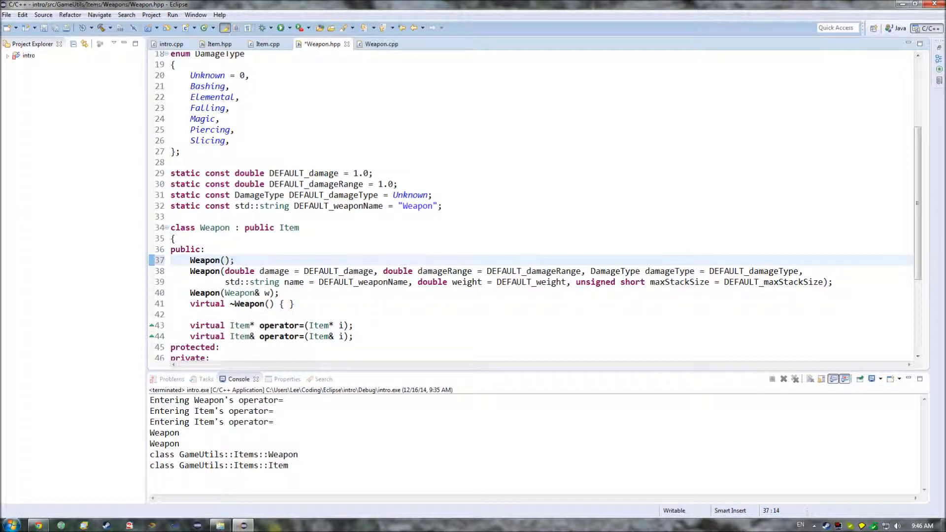
pyautogui.doubleClick(239, 271)
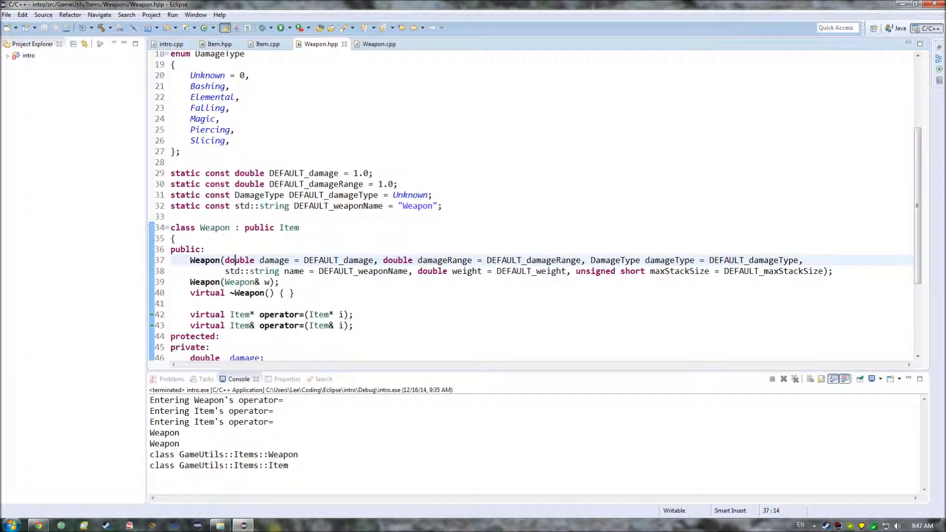
pyautogui.click(171, 44)
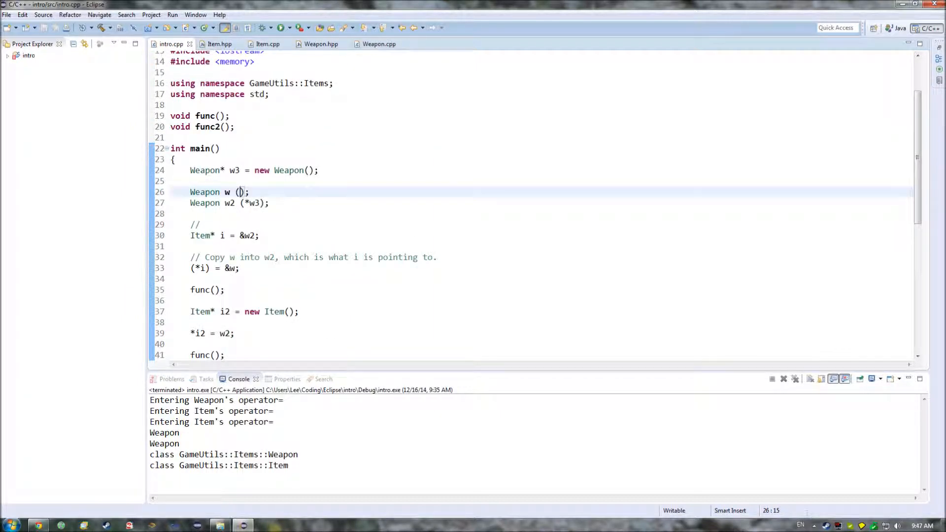
# Type 0.5 into Weapon w's parentheses, then reselect the argument and retype 0.5
pyautogui.write('0')
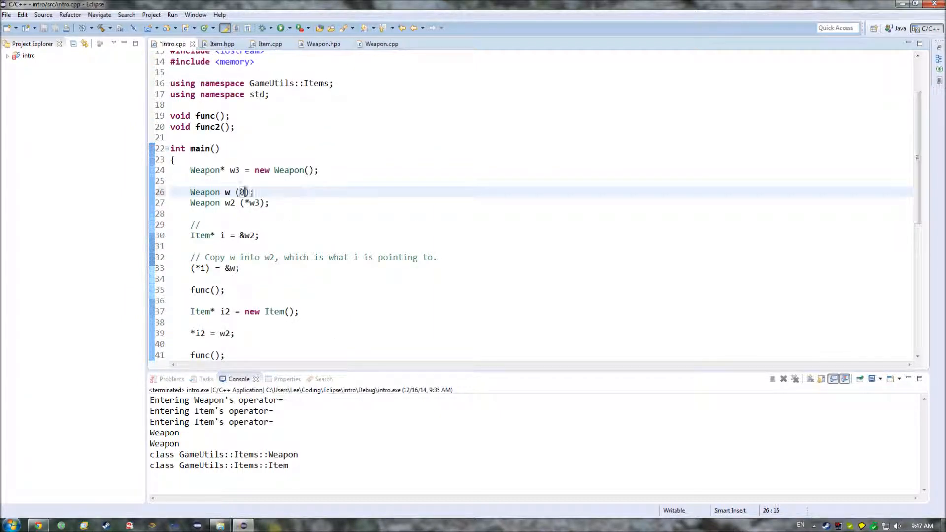
pyautogui.write('.5')
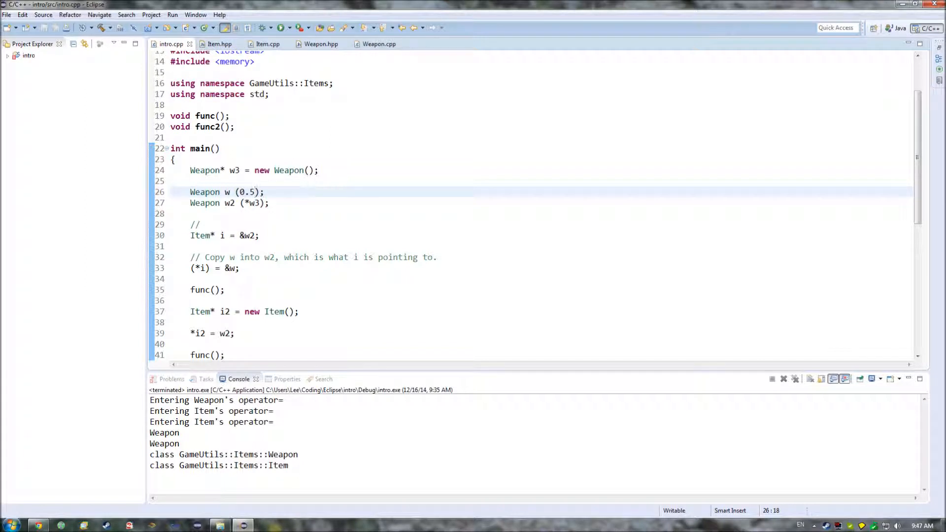
pyautogui.doubleClick(288, 170)
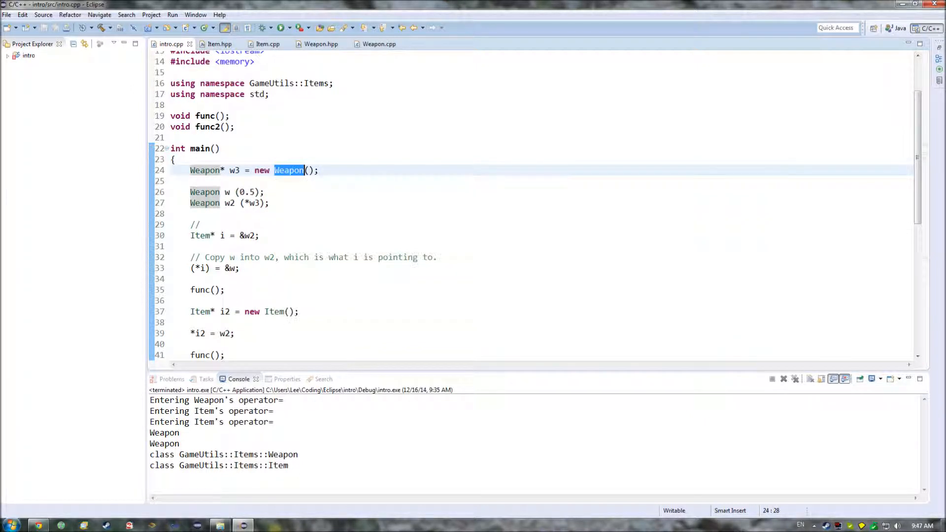
pyautogui.click(229, 192)
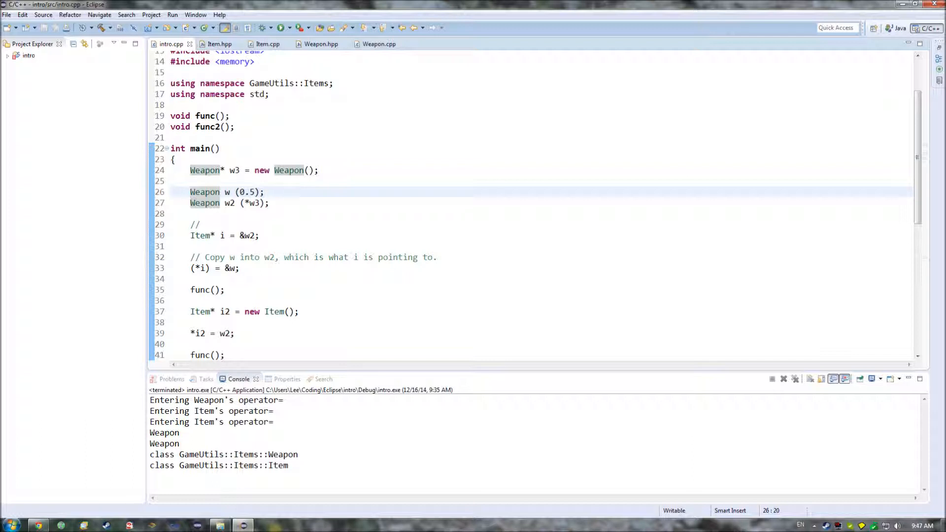
pyautogui.doubleClick(247, 191)
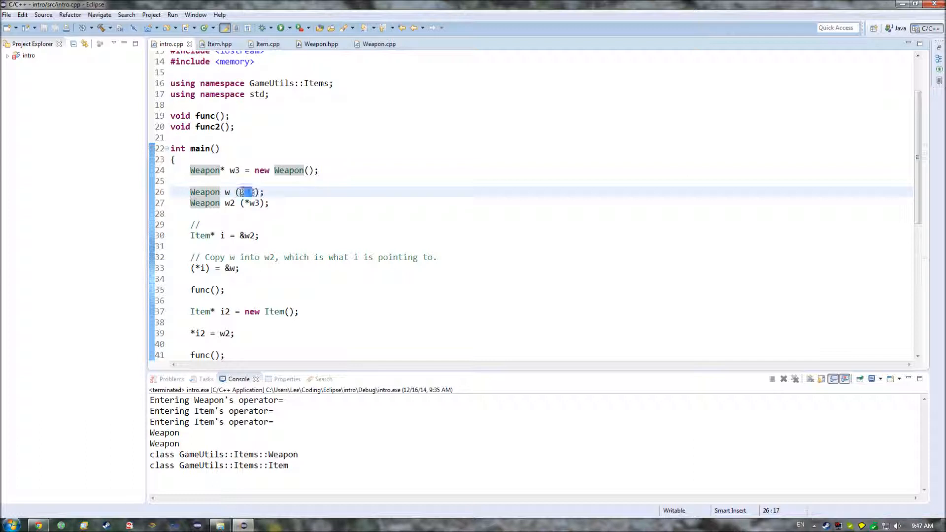
pyautogui.write('0.5')
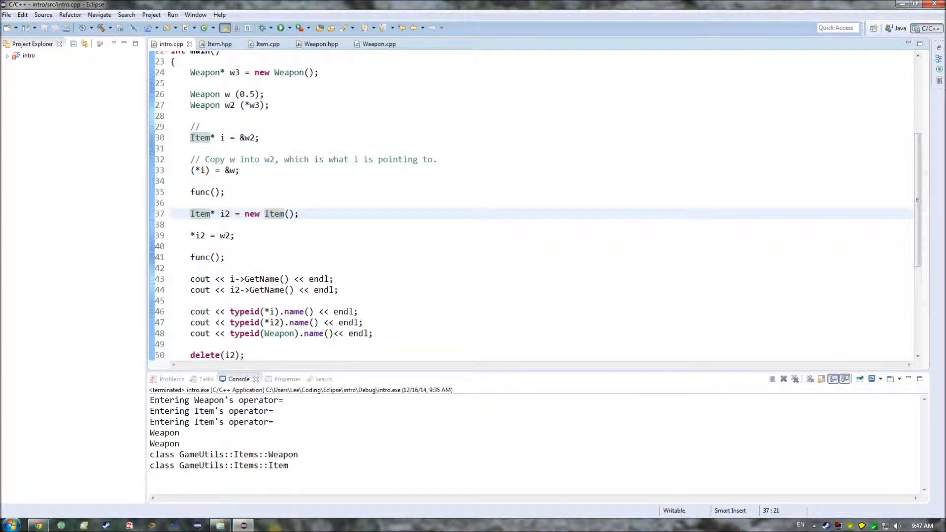
# Rerun intro and inspect the GetName calls and the GameUtils::Items::Item console line
pyautogui.scroll(-3)
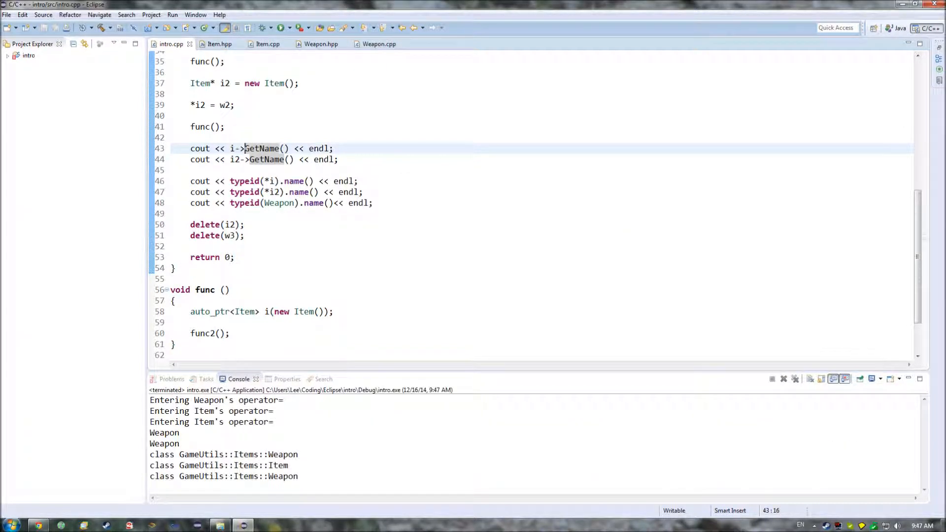
pyautogui.click(266, 159)
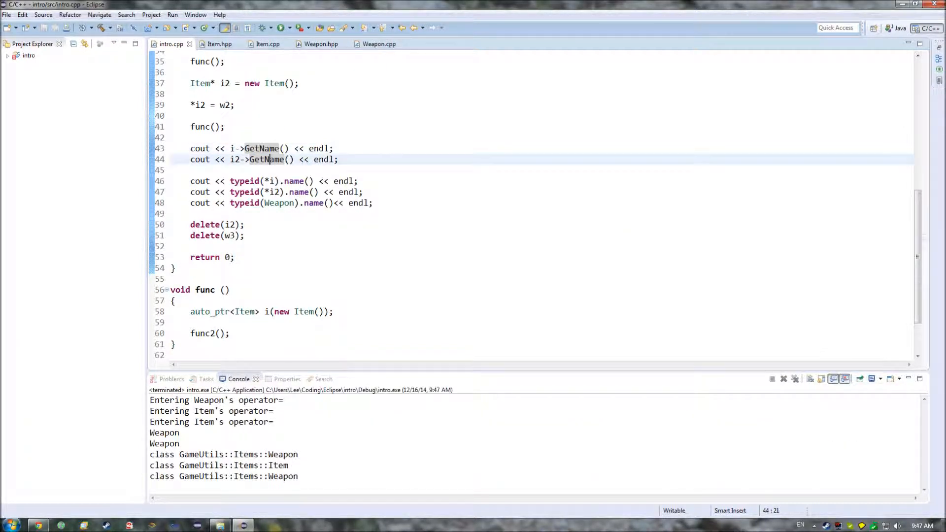
pyautogui.doubleClick(266, 159)
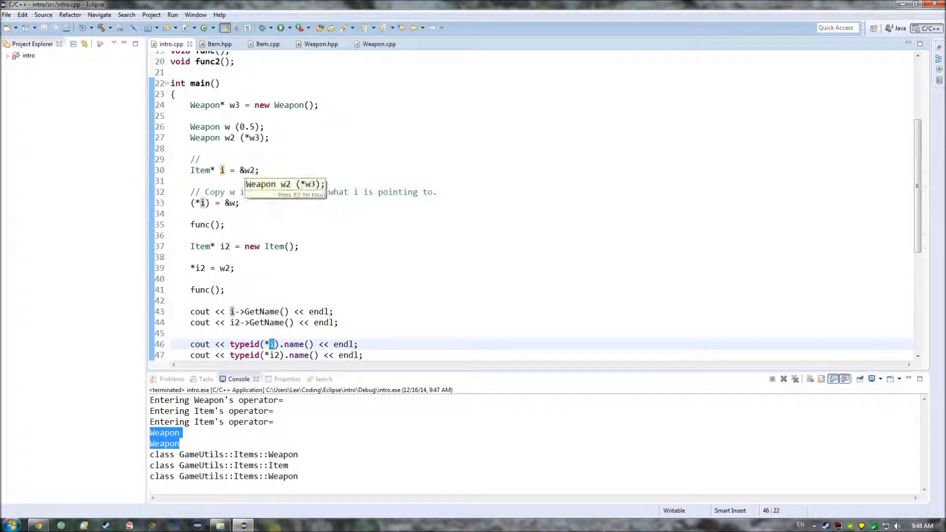
pyautogui.scroll(-3)
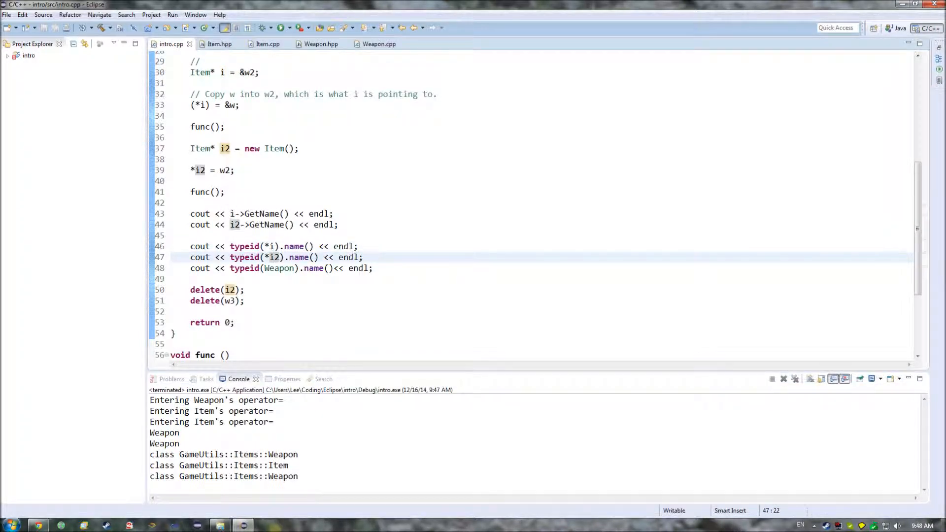
pyautogui.click(271, 148)
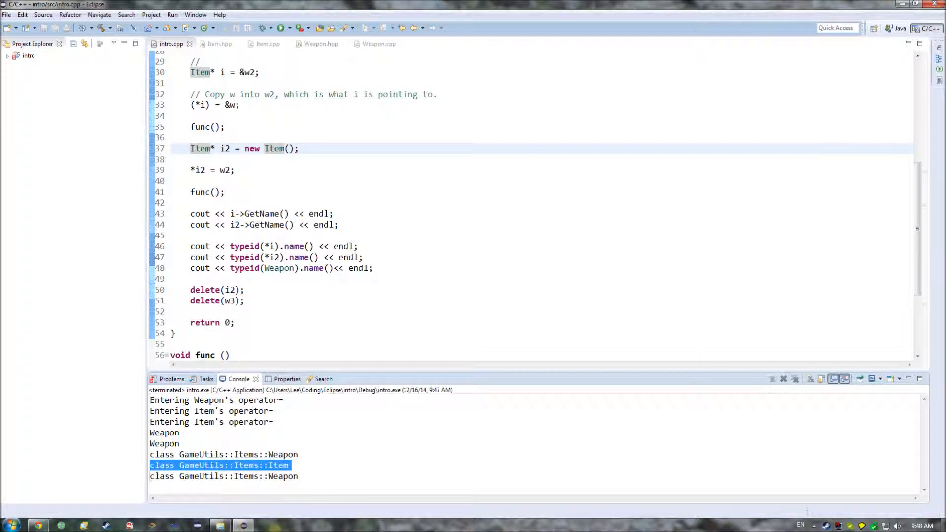
pyautogui.doubleClick(278, 268)
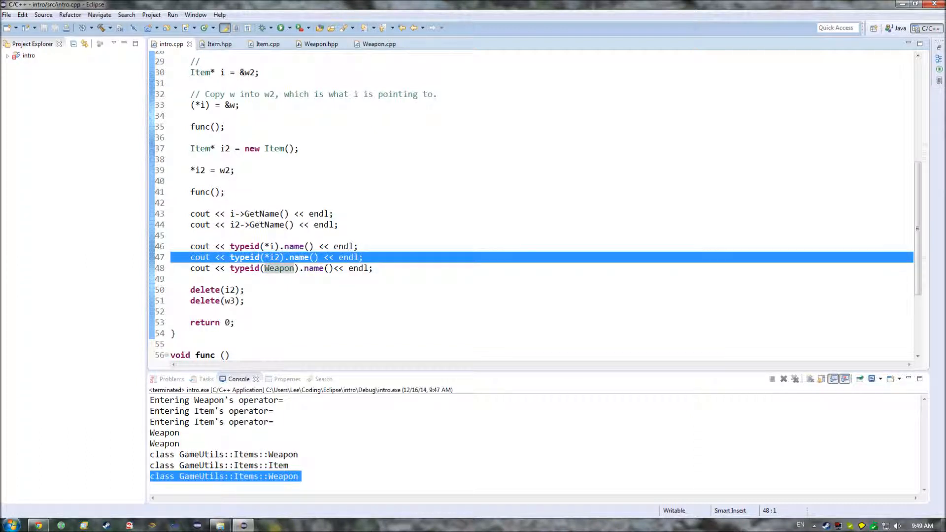
# Select typeid on line 48, then view Item.hpp's class declaration and virtual destructor
pyautogui.click(259, 268)
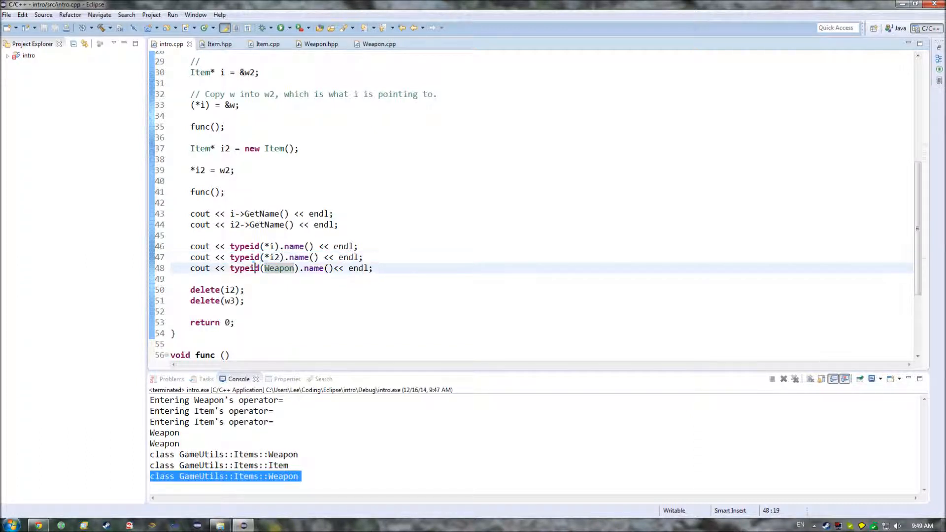
pyautogui.doubleClick(245, 268)
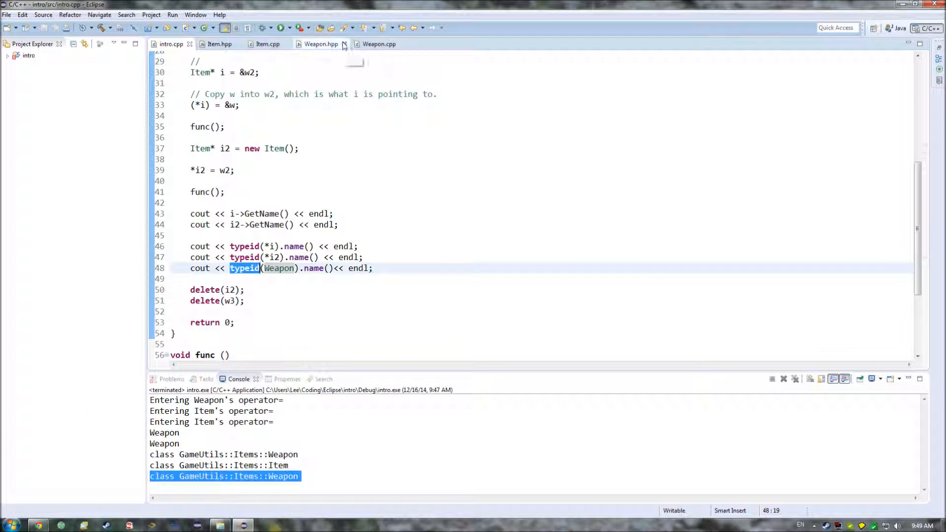
pyautogui.click(321, 44)
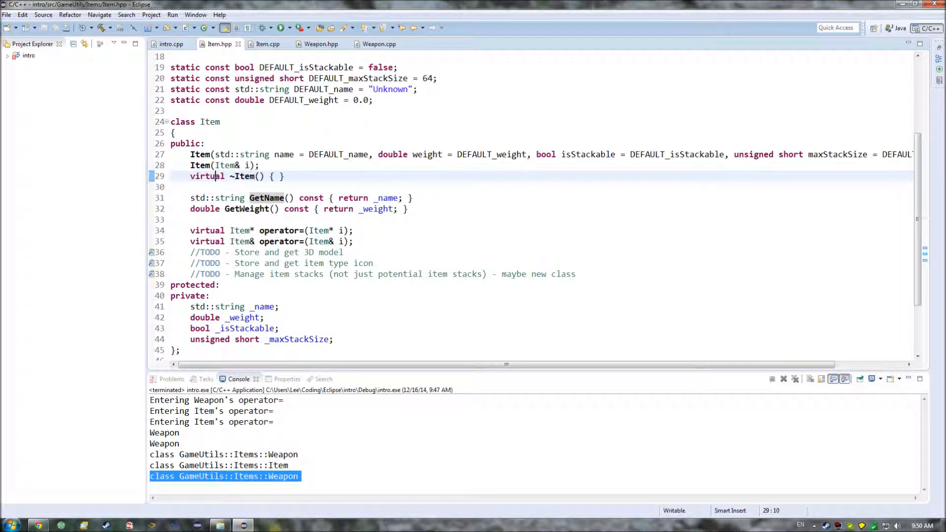
# Compare the Weapon.hpp and Item.hpp headers, ending on Weapon.hpp
pyautogui.click(320, 43)
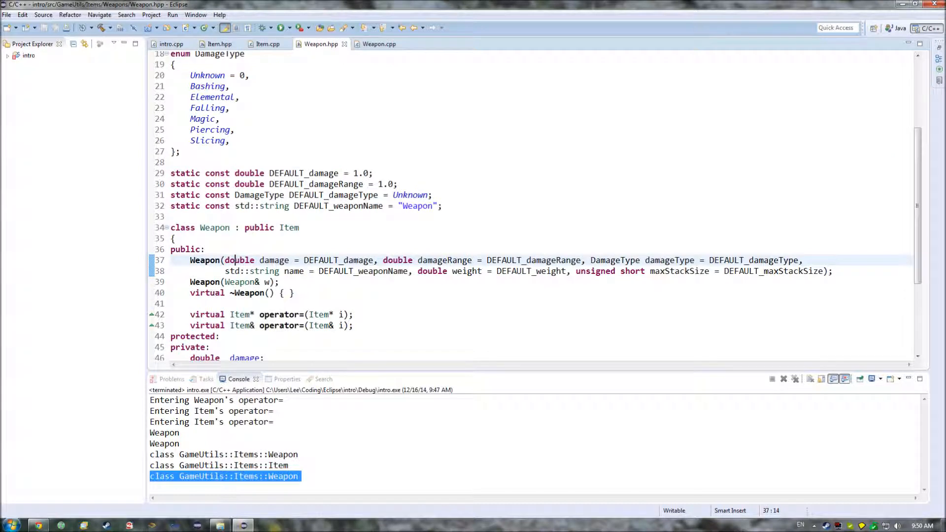
pyautogui.click(219, 43)
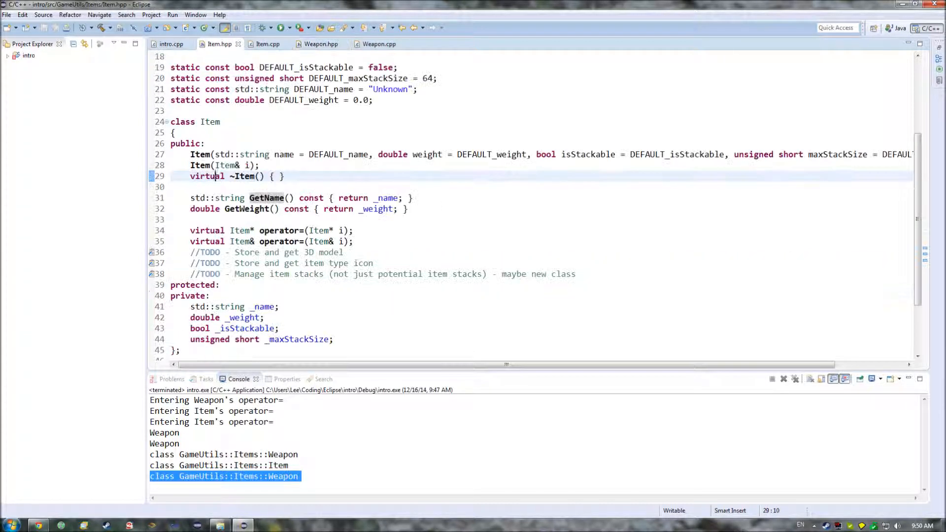
pyautogui.click(321, 44)
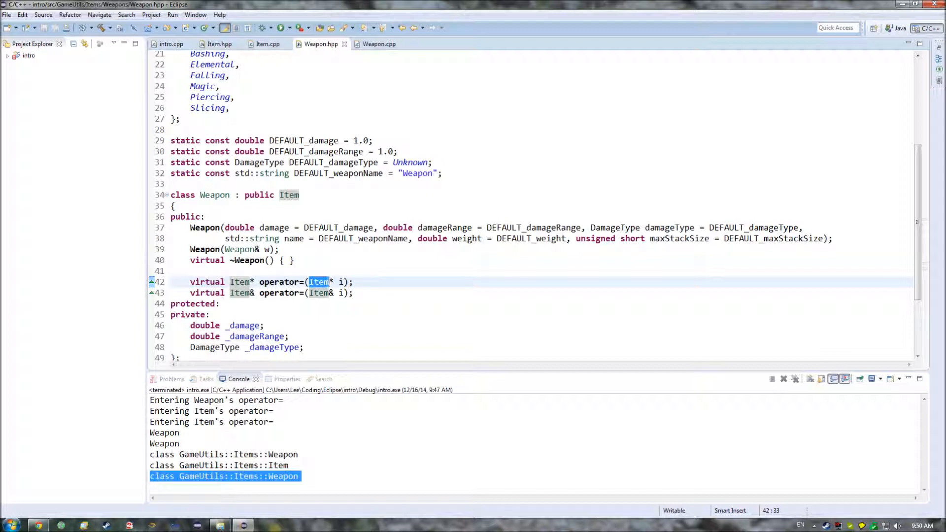
# Inspect Weapon's operator= Item parameter and return type, then its virtual destructor
pyautogui.click(320, 282)
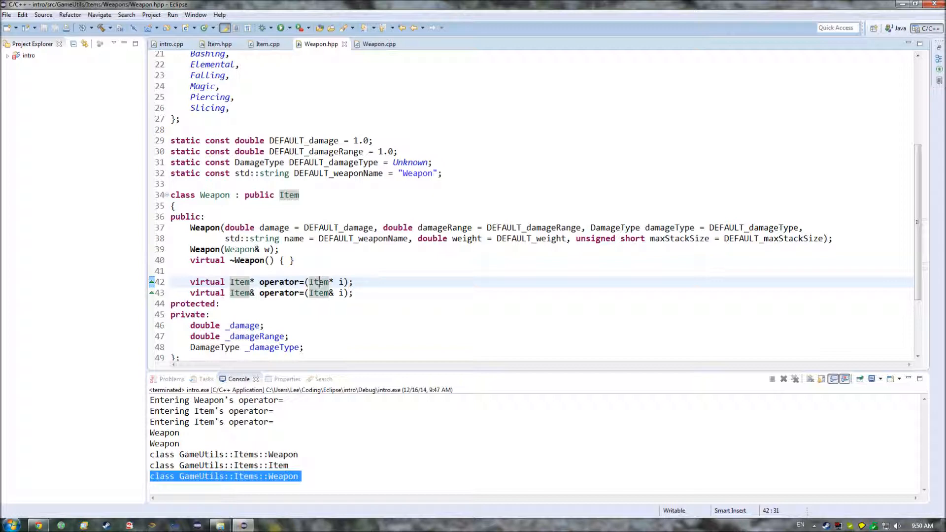
pyautogui.click(307, 282)
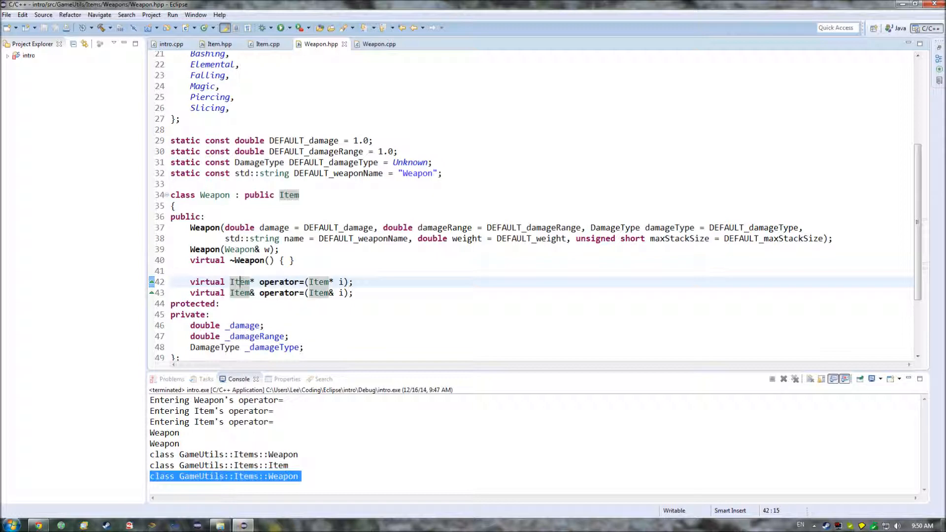
pyautogui.click(250, 260)
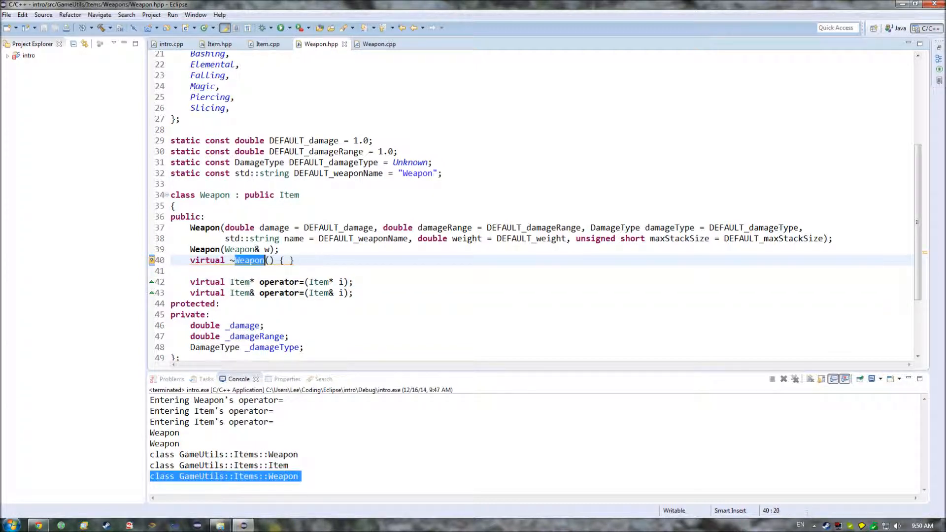
pyautogui.click(231, 260)
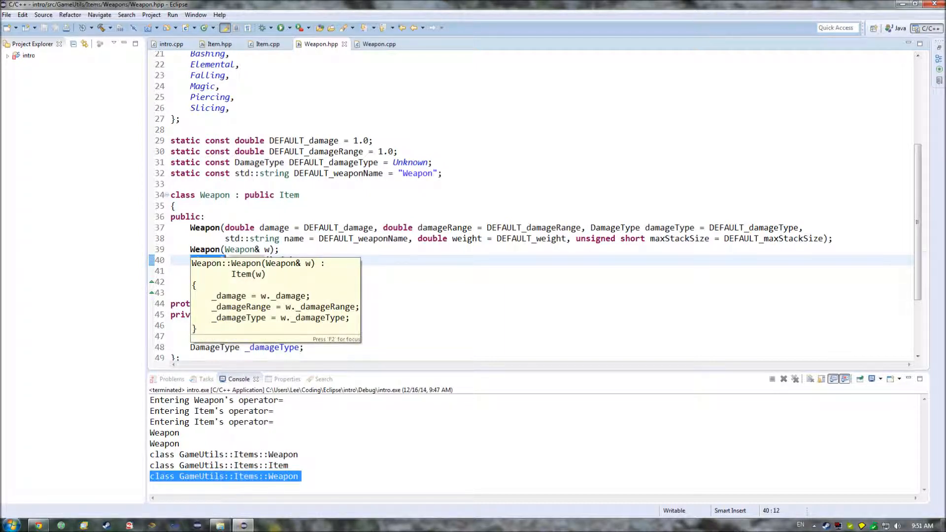
# Mark delete(w3) in intro.cpp, glance at Weapon.hpp, and come back to intro.cpp
pyautogui.click(171, 43)
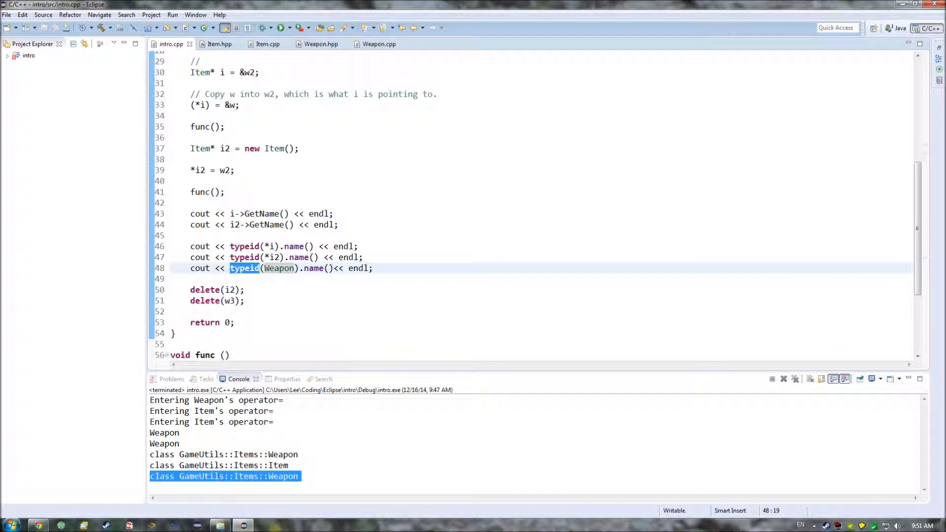
pyautogui.click(245, 301)
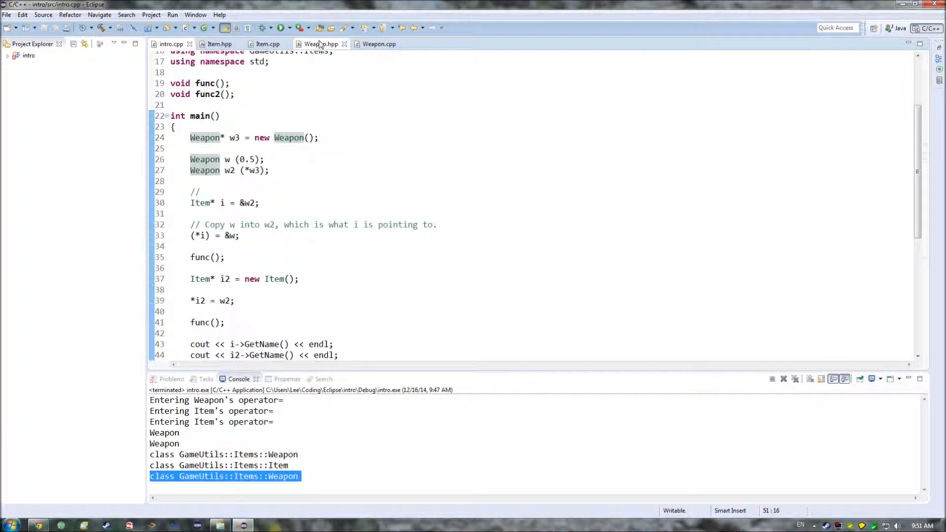
pyautogui.click(321, 43)
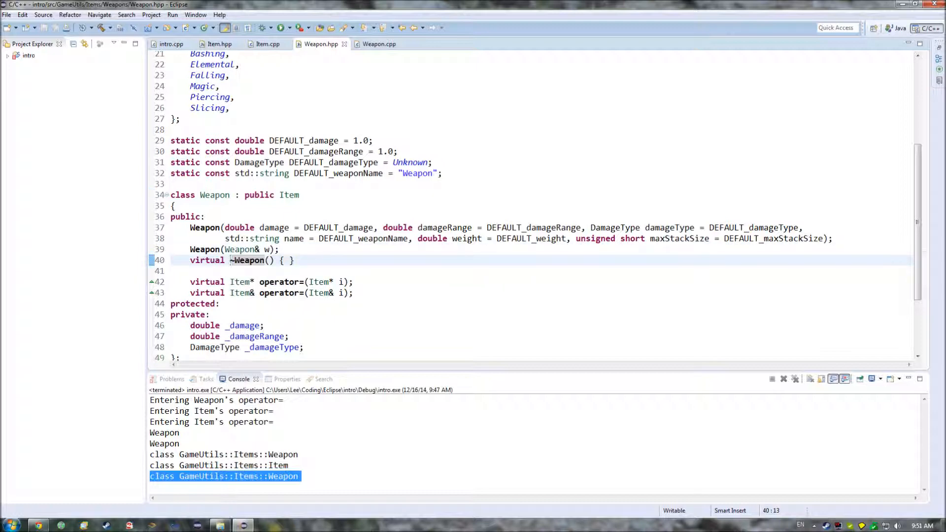
pyautogui.click(171, 43)
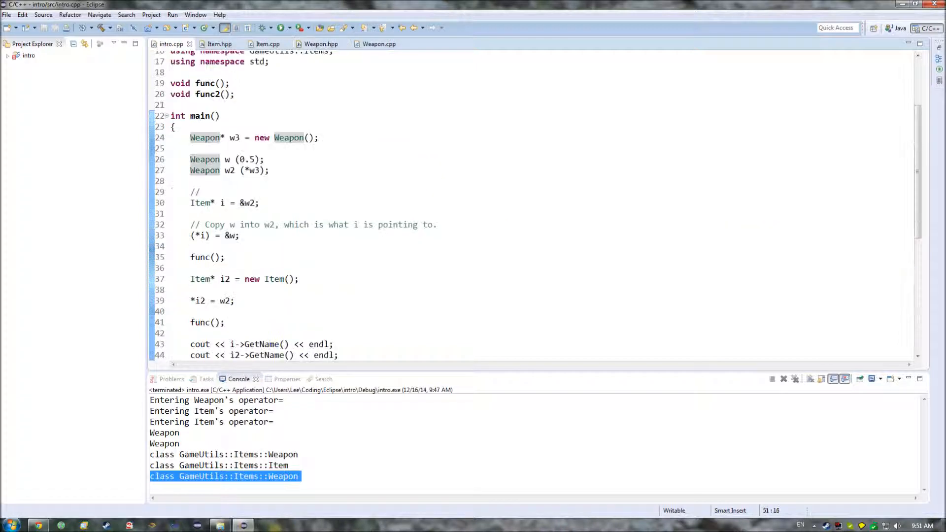